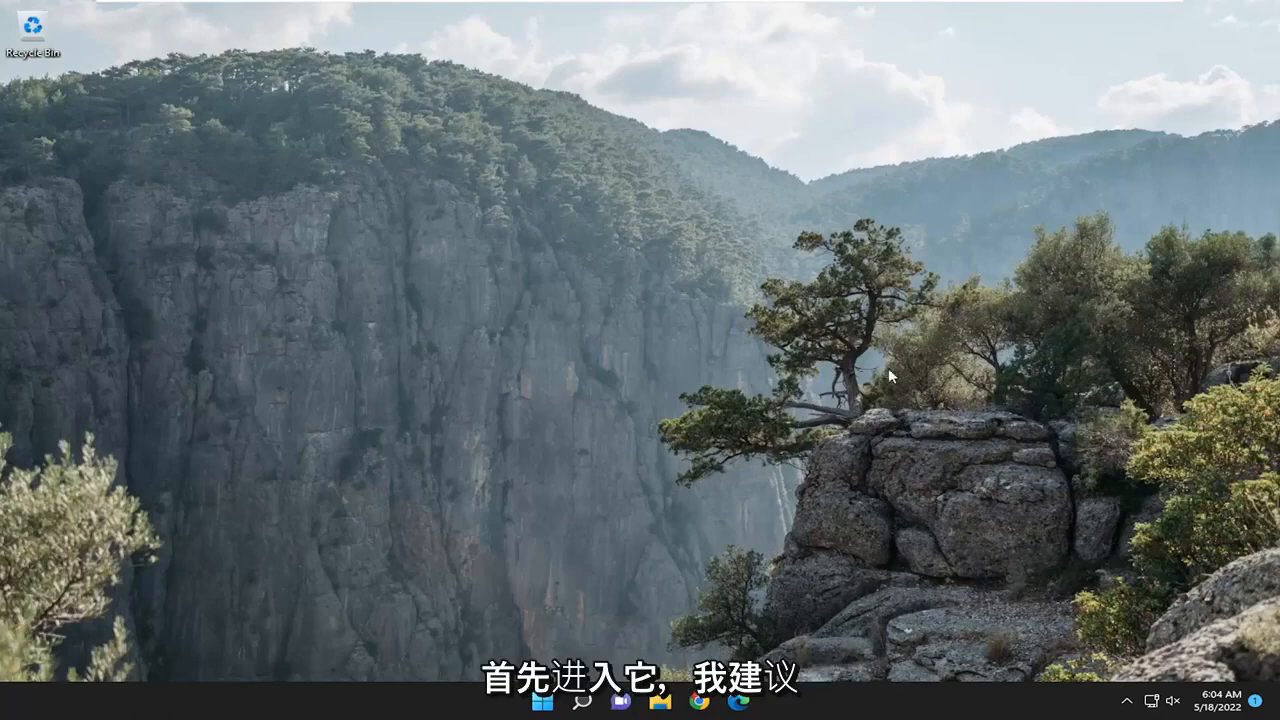
# - Search for 'store' from the taskbar to open Microsoft Store
pyautogui.click(581, 700)
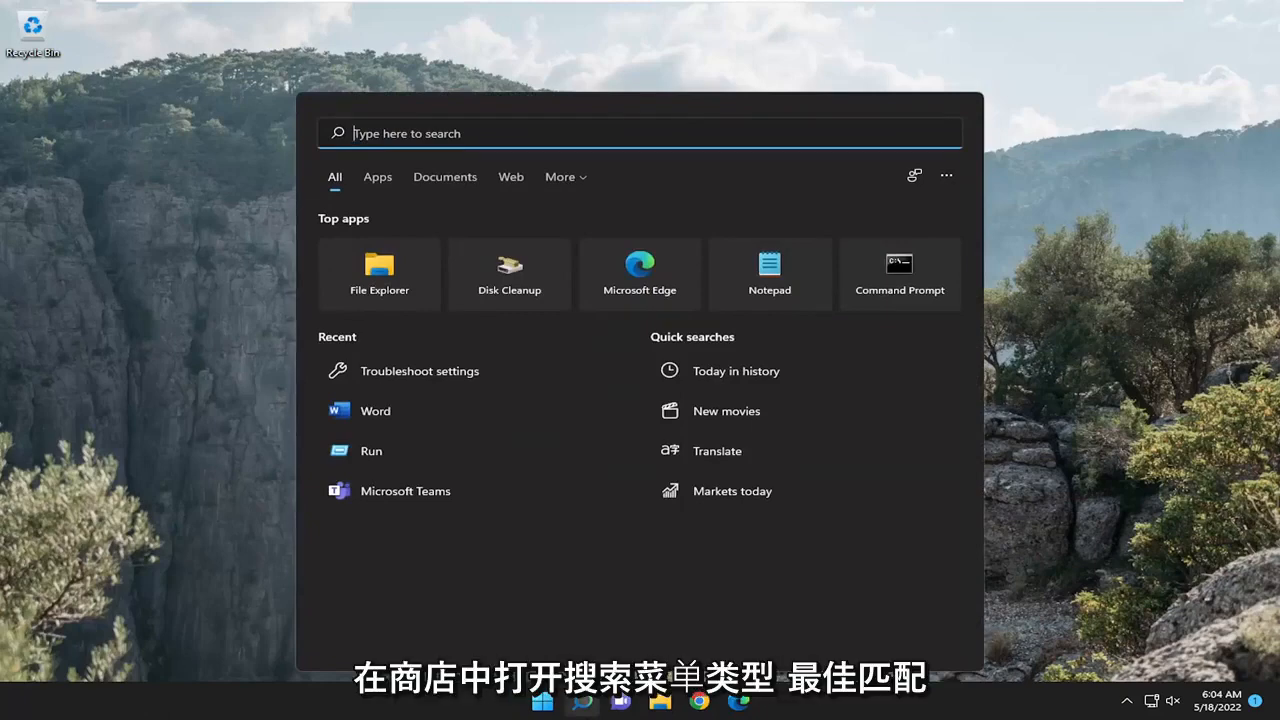
pyautogui.write('store')
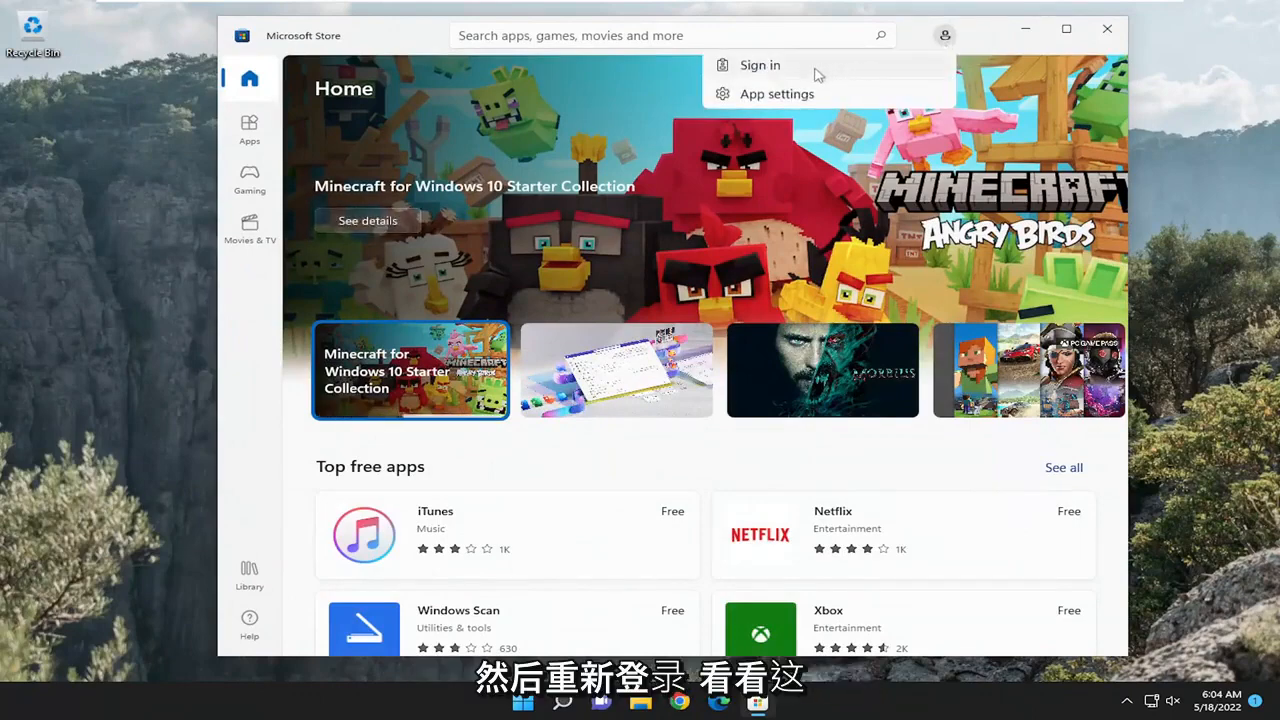
pyautogui.moveTo(1107, 29)
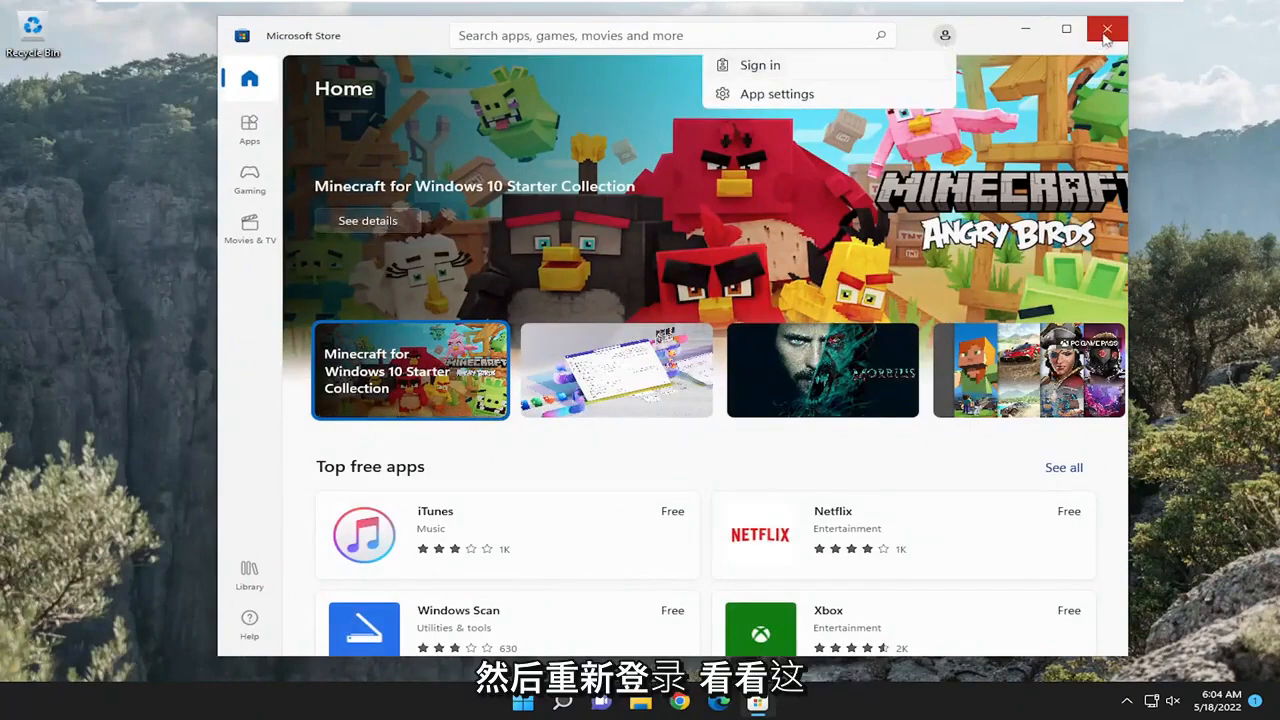
# - Close the Store, run wsreset from Search, and close the relaunched Store
pyautogui.click(1106, 29)
pyautogui.write('wsrese')
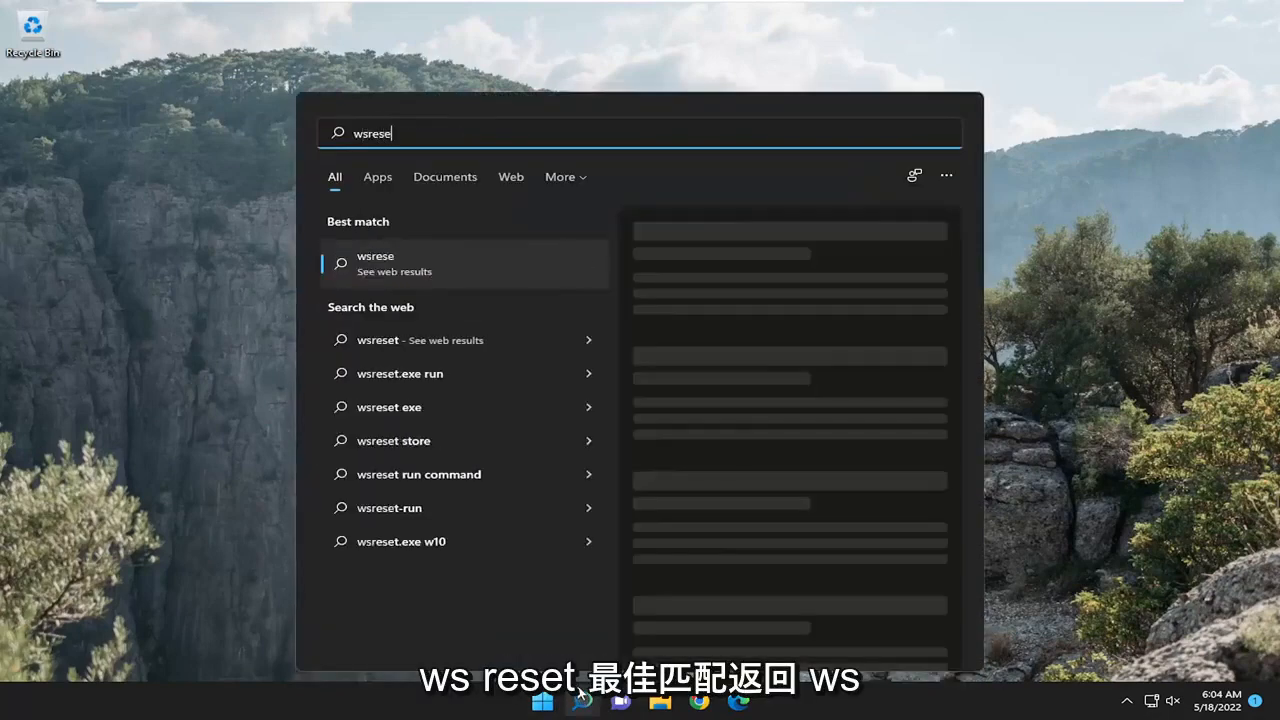
pyautogui.write('t')
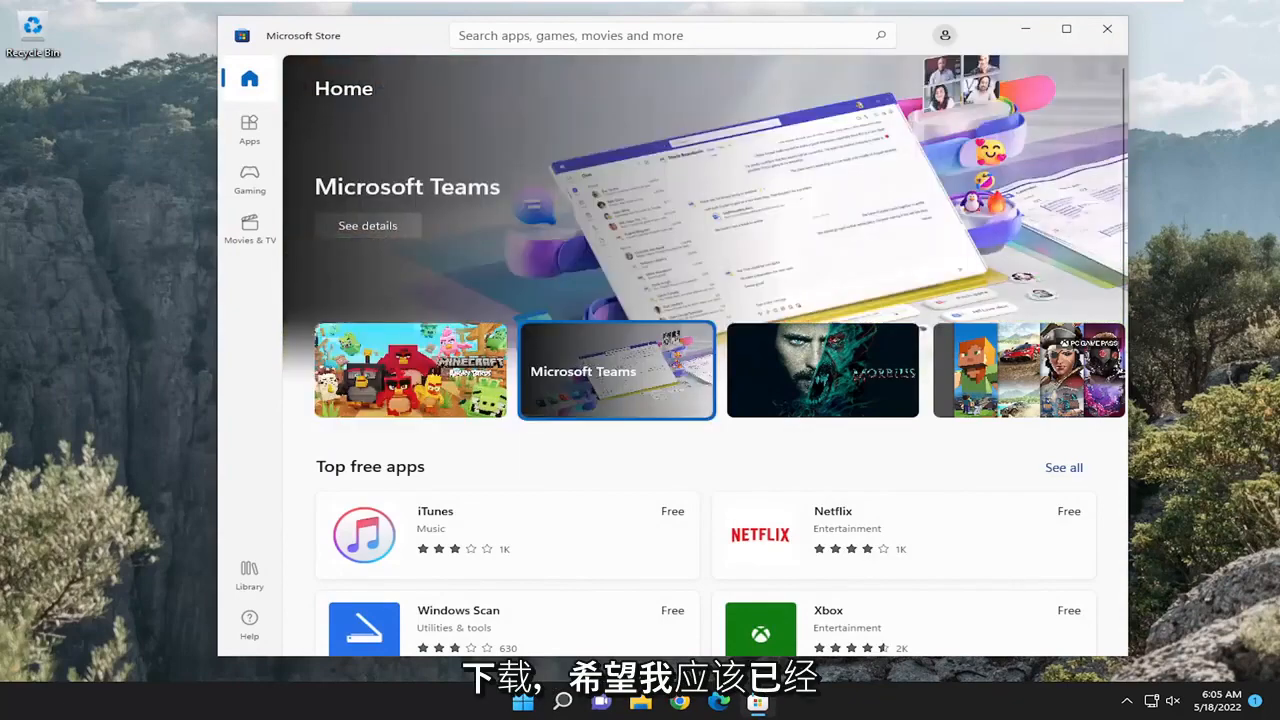
pyautogui.click(1107, 28)
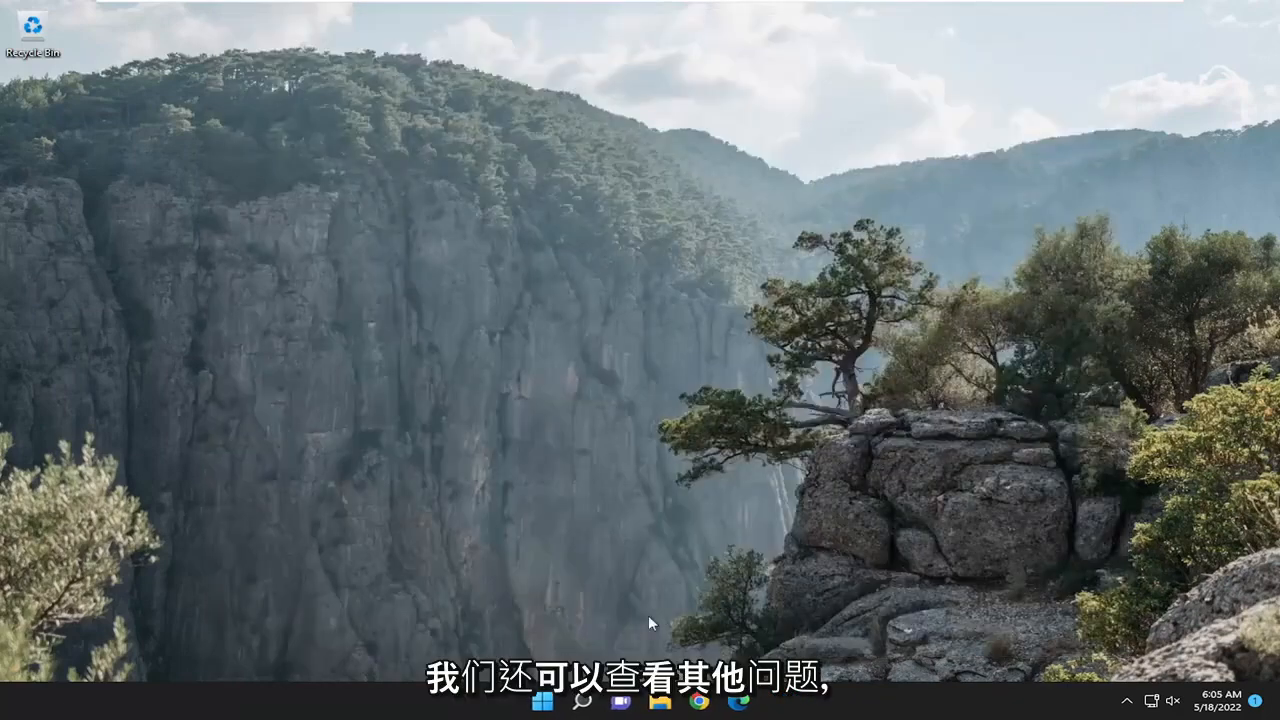
# - Open Troubleshoot settings, then Other troubleshooters, scrolled to Windows Store Apps
pyautogui.click(580, 700)
pyautogui.write('troubleshoot')
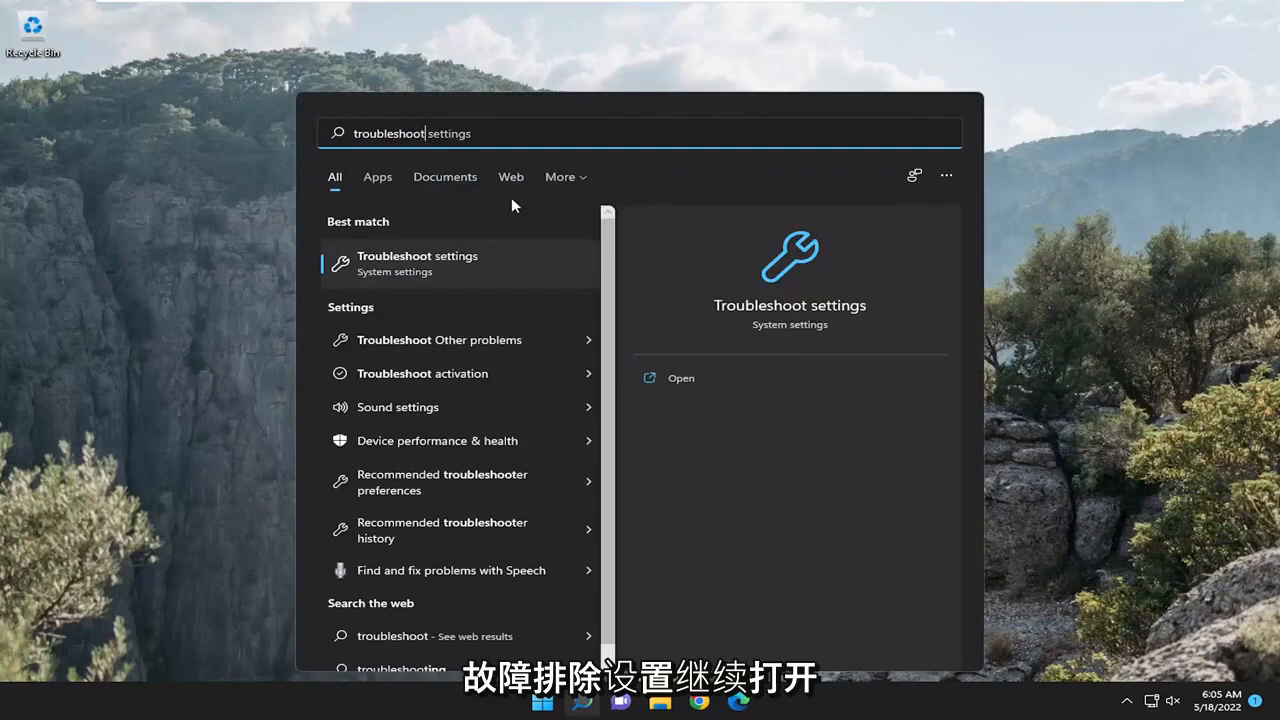
pyautogui.click(680, 377)
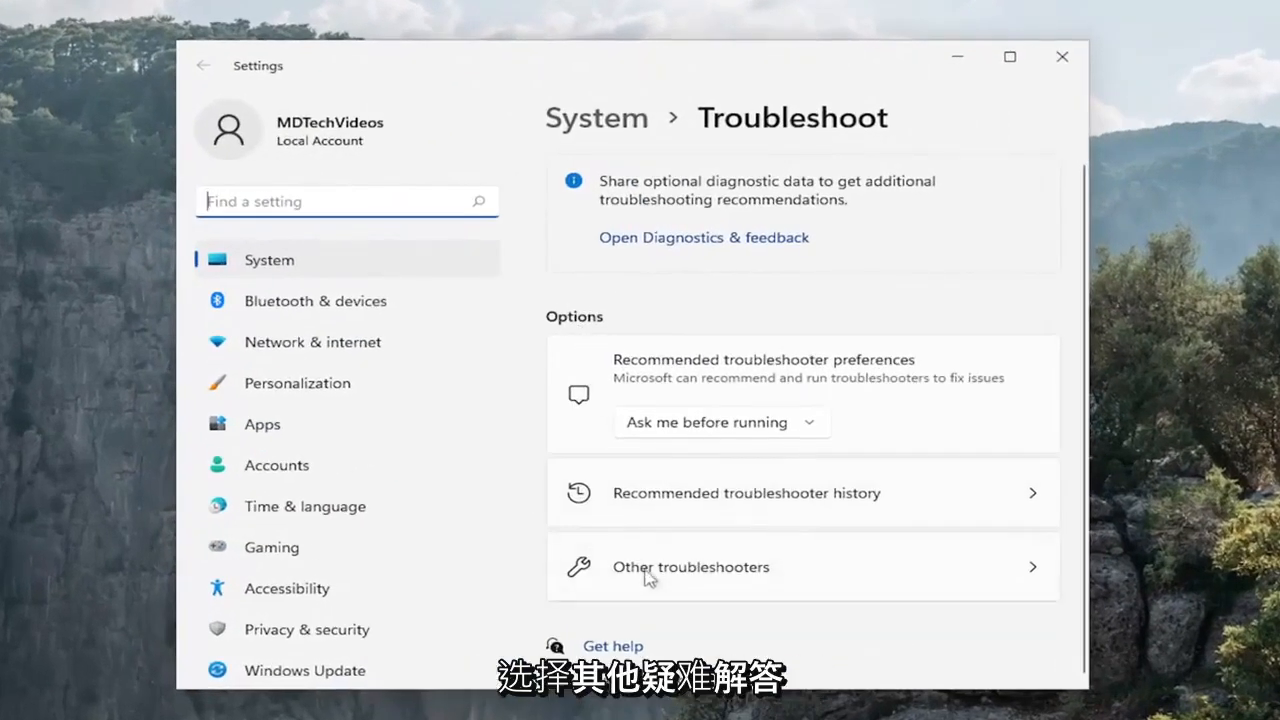
pyautogui.click(690, 567)
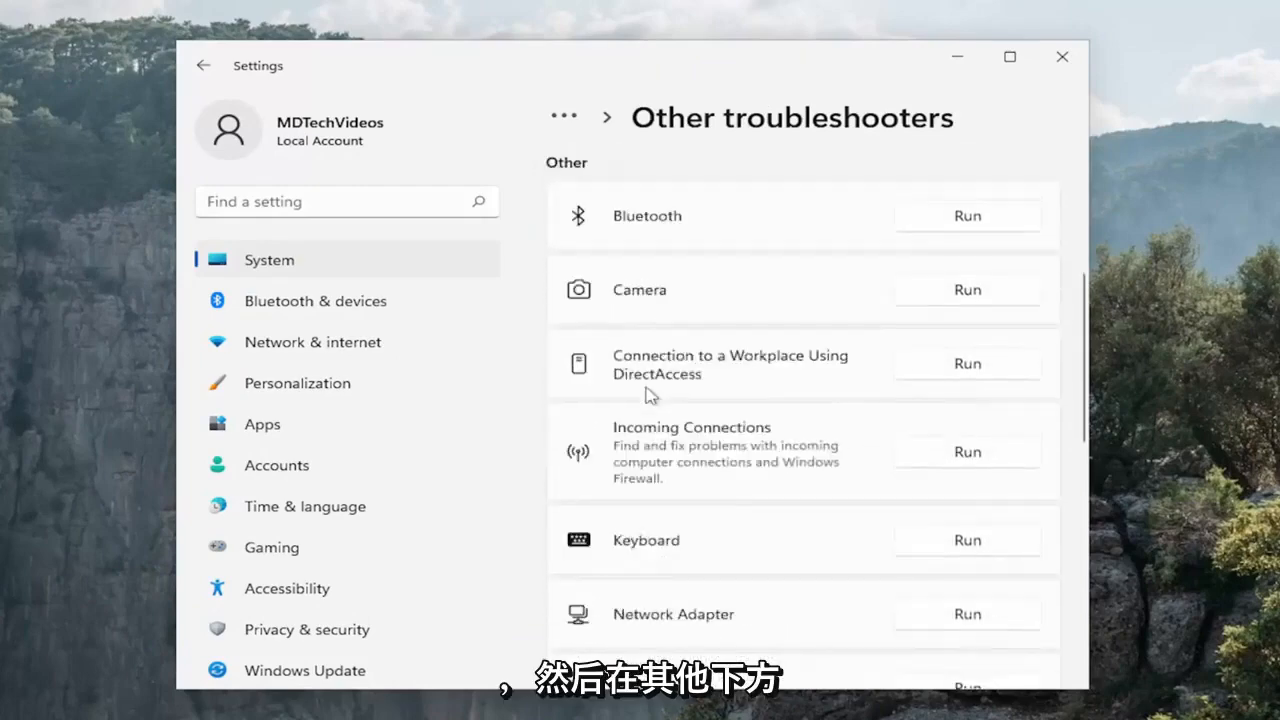
pyautogui.scroll(-3)
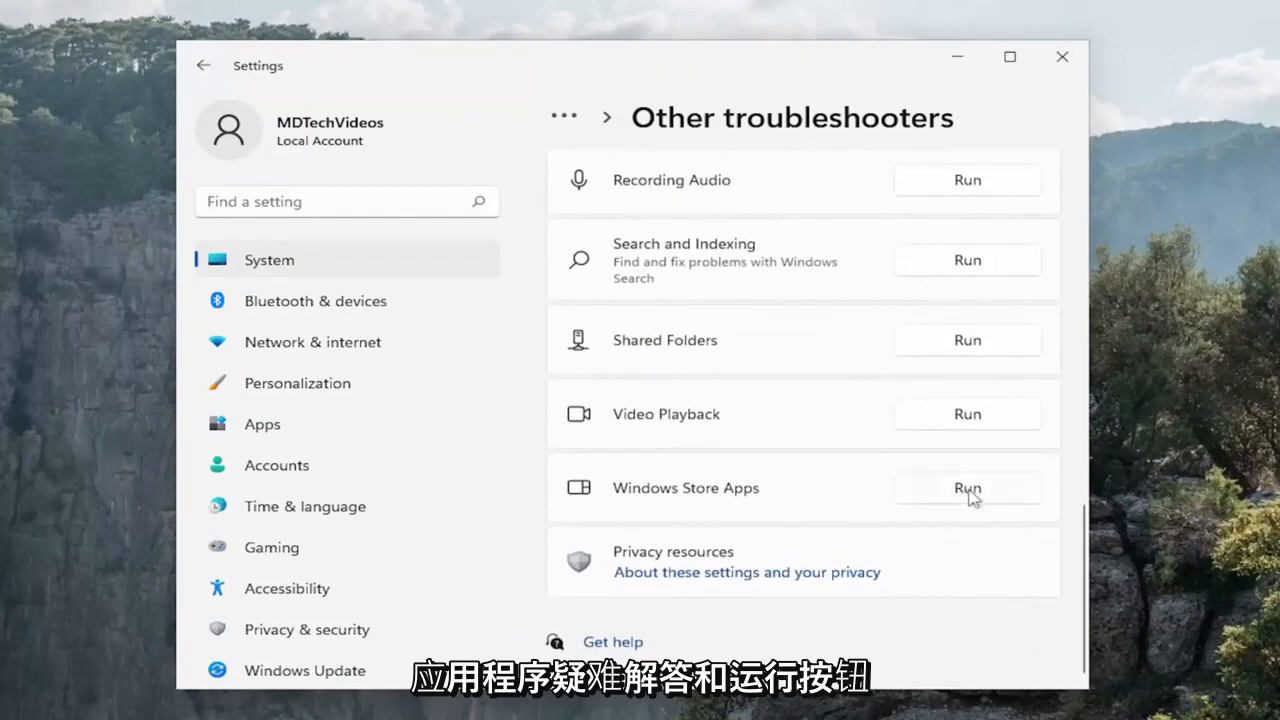
# - Run the Windows Store Apps troubleshooter through to its 'Microsoft account required' result and close it
pyautogui.click(966, 488)
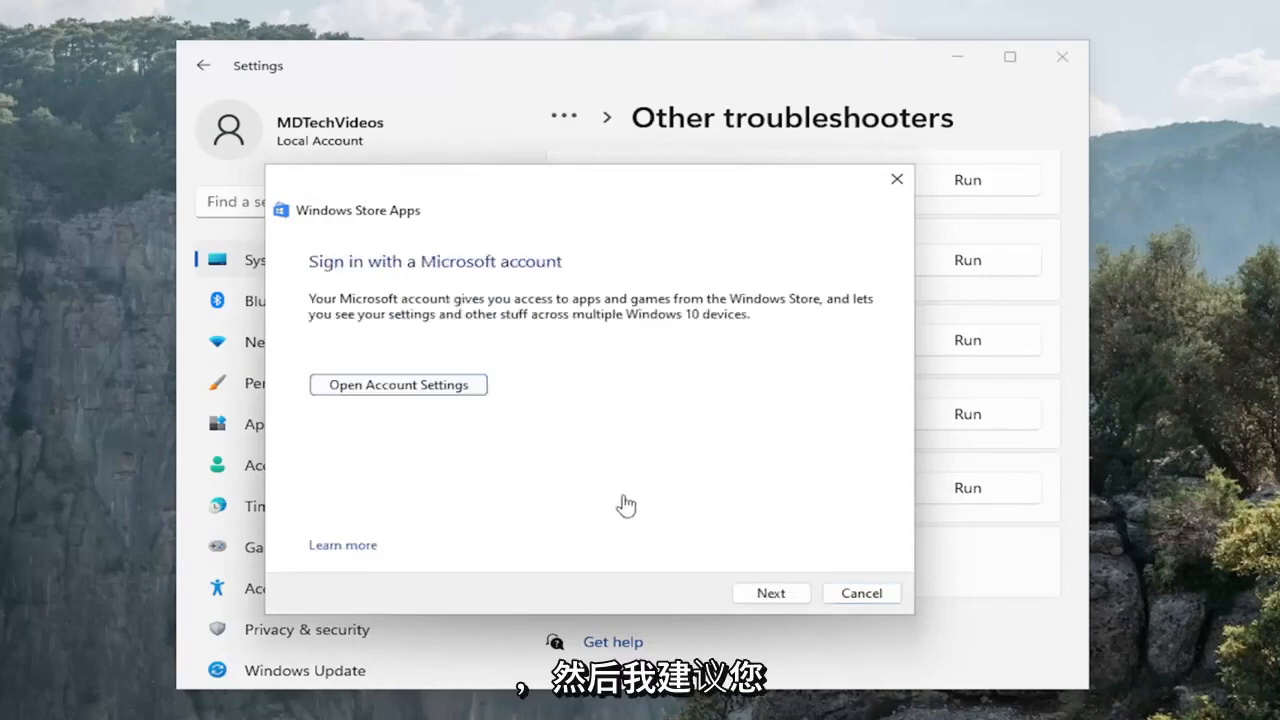
pyautogui.click(770, 592)
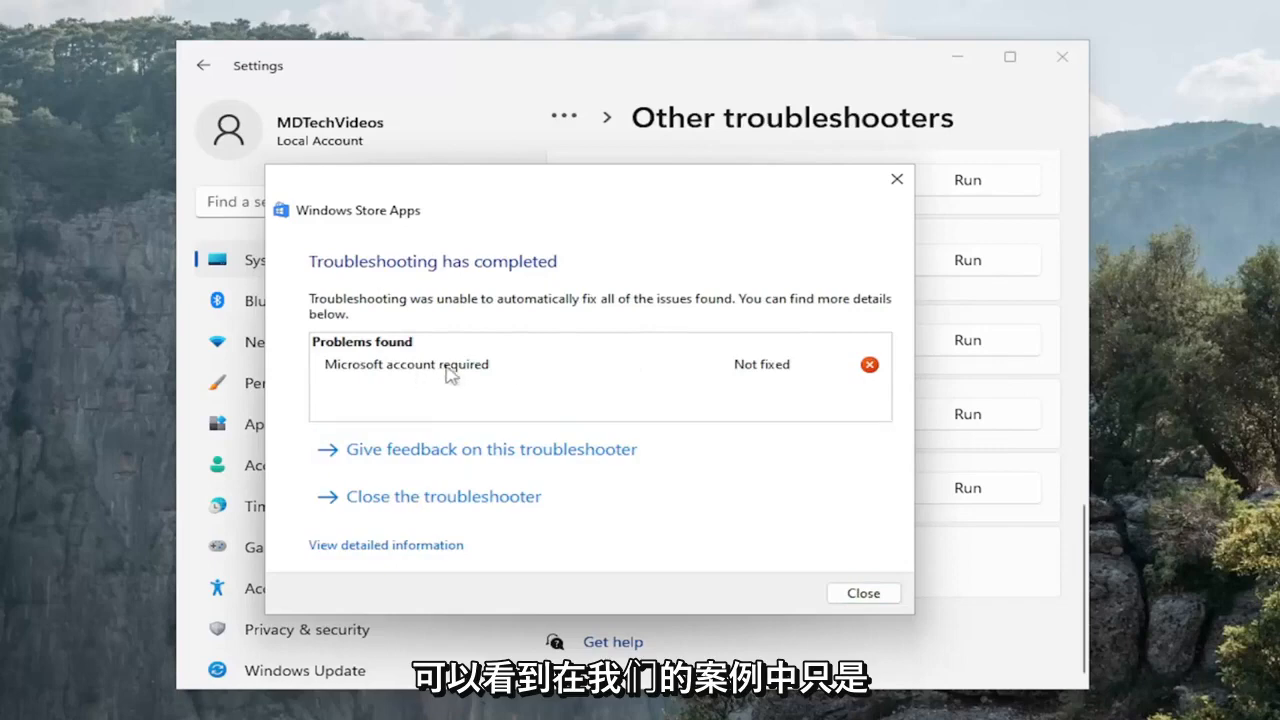
pyautogui.moveTo(708, 486)
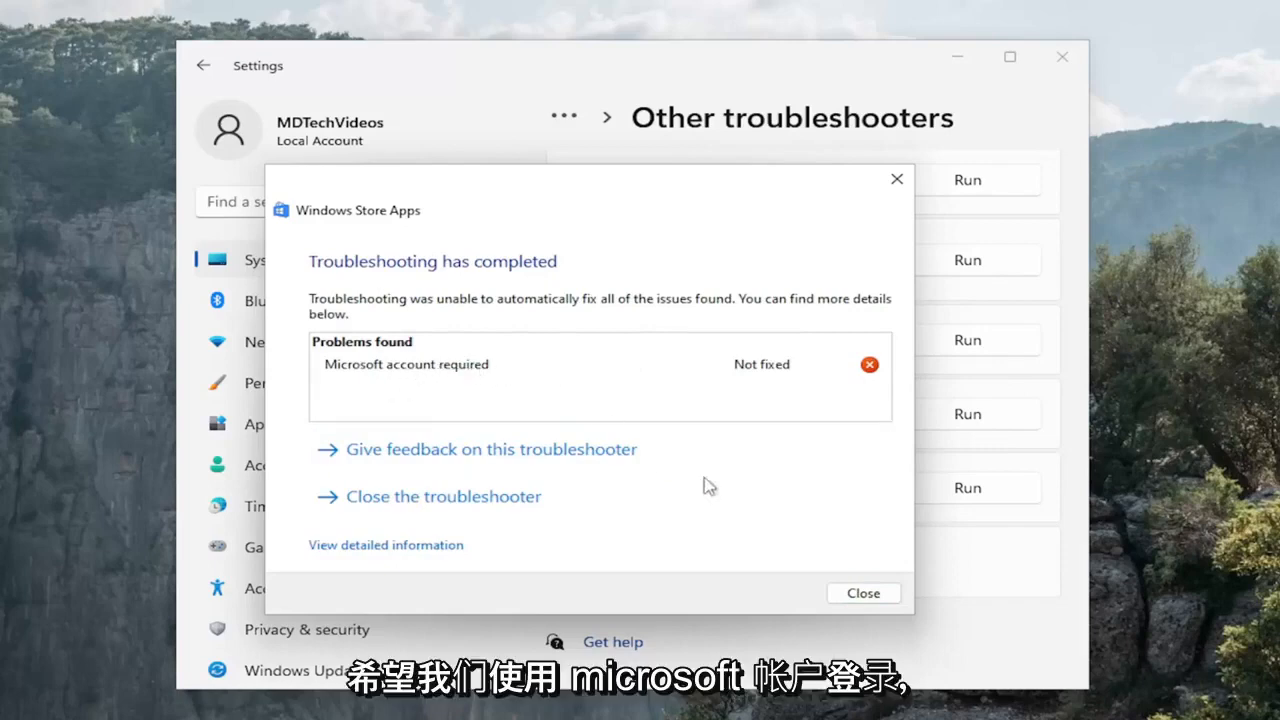
pyautogui.click(862, 592)
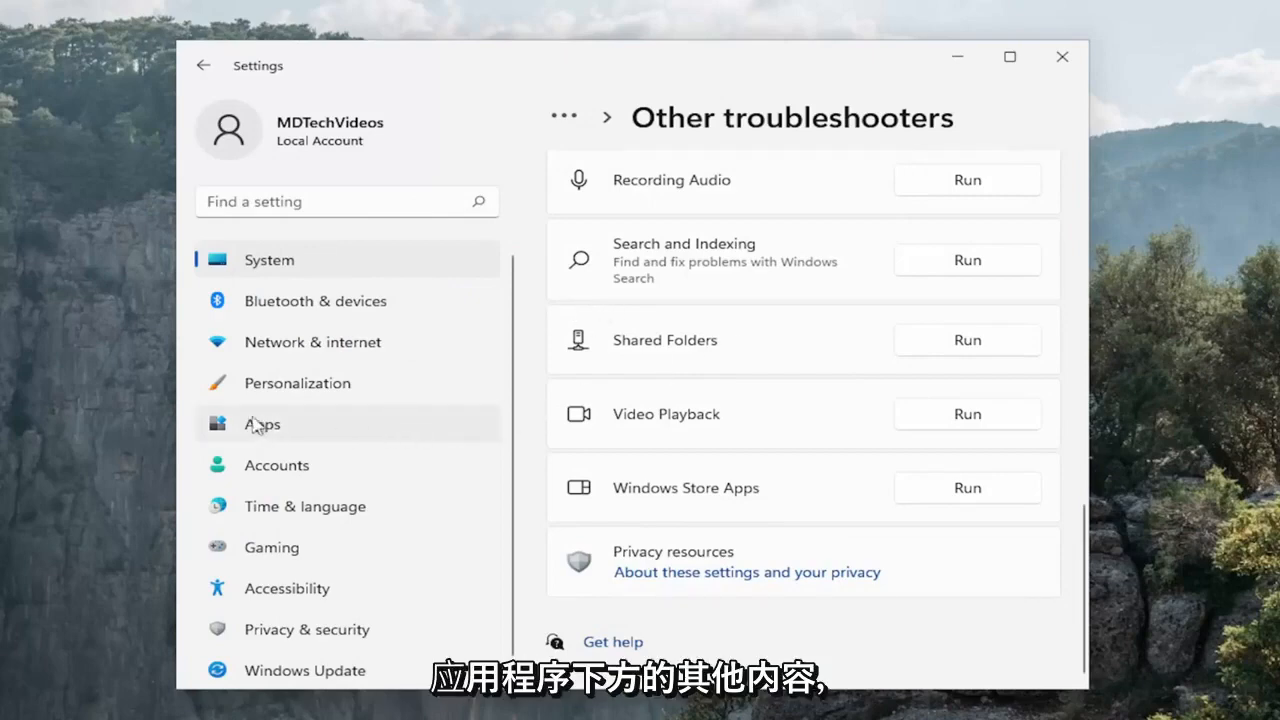
# - Search Apps & features for 'store' and open Microsoft Store's Advanced options
pyautogui.click(262, 423)
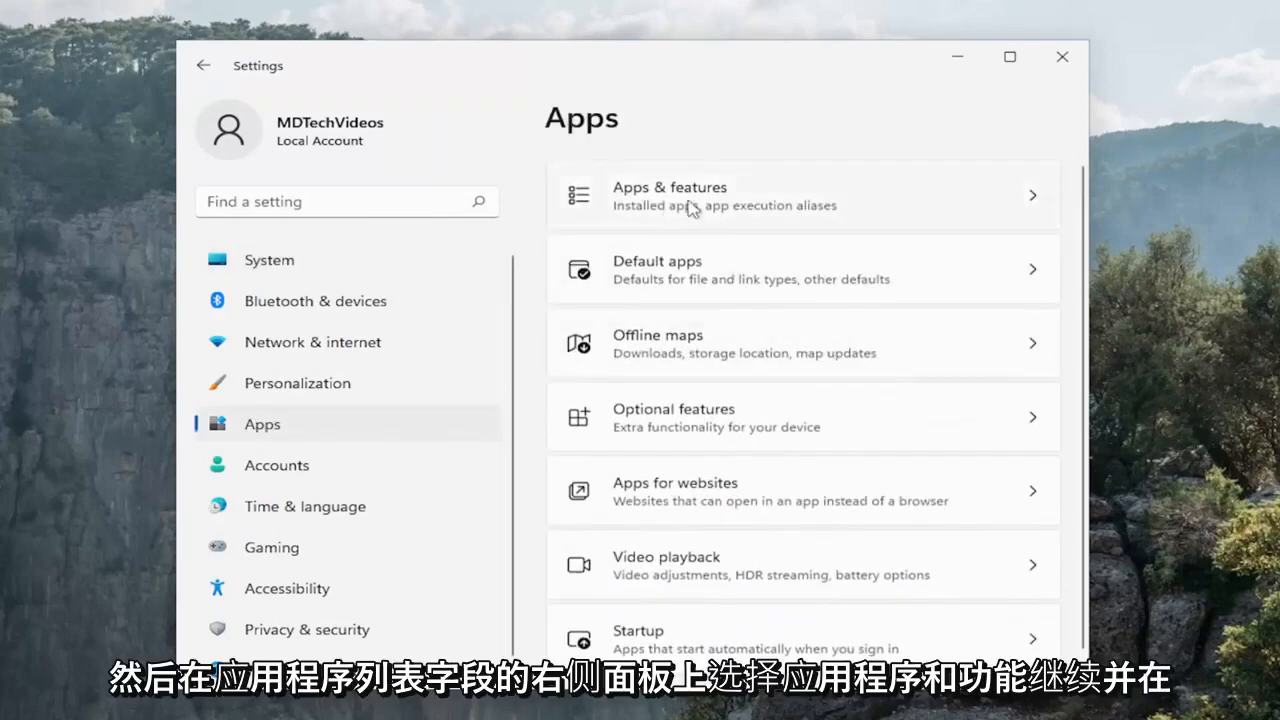
pyautogui.click(800, 195)
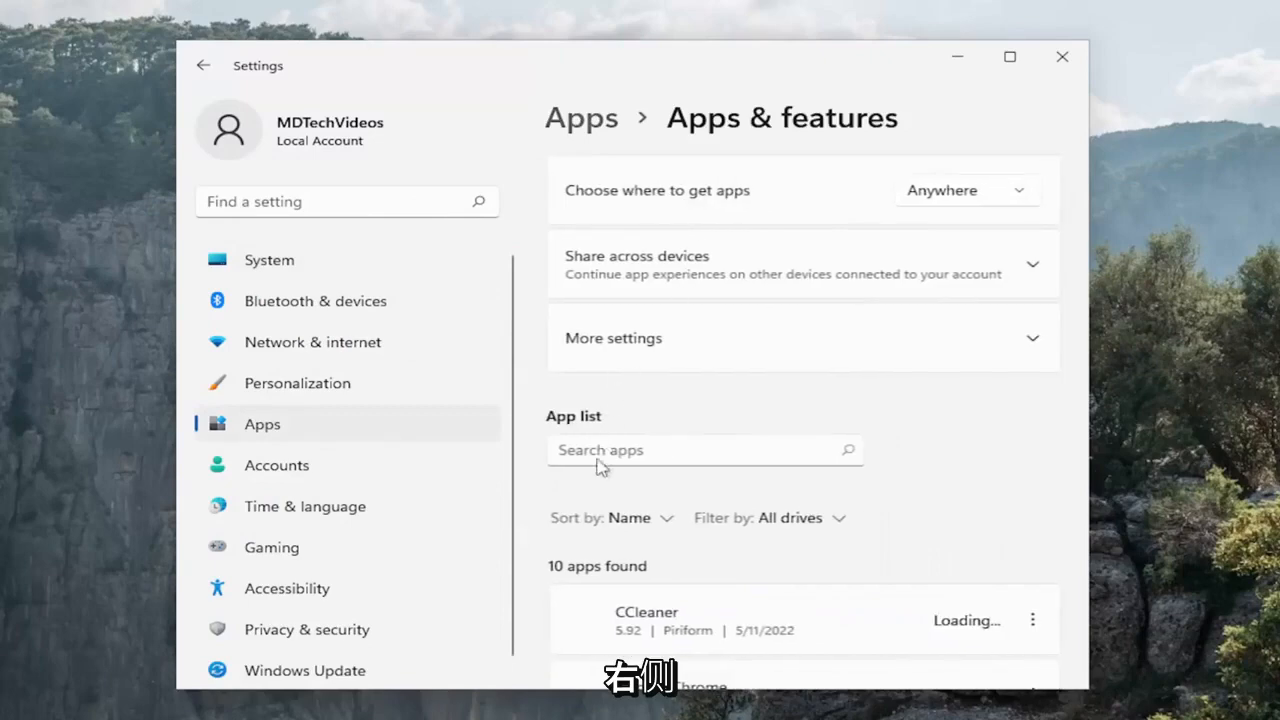
pyautogui.click(700, 450)
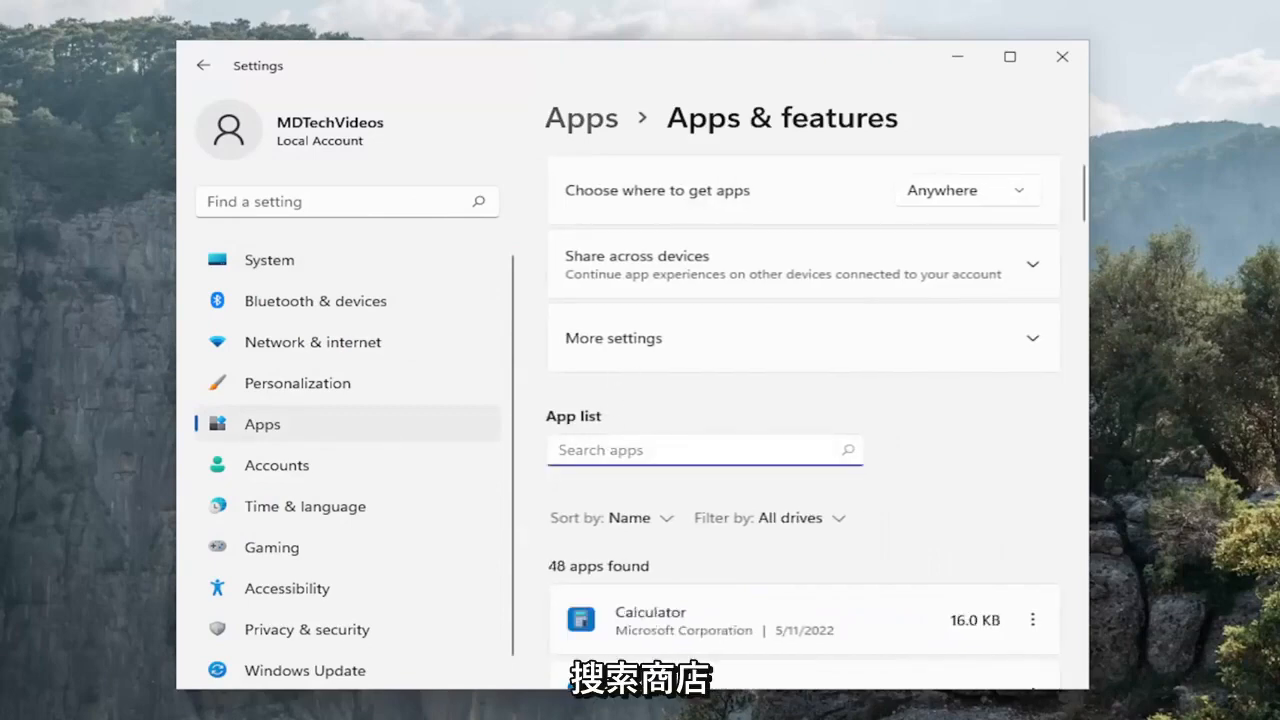
pyautogui.write('st')
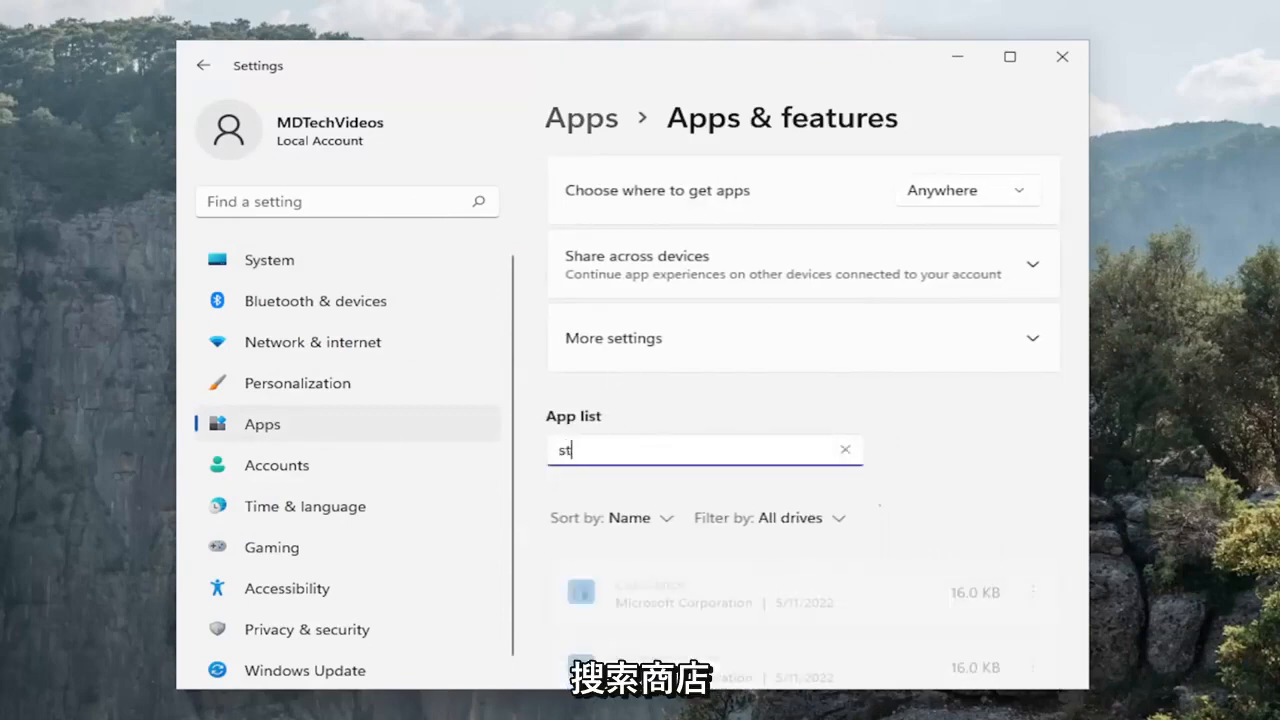
pyautogui.write('ore')
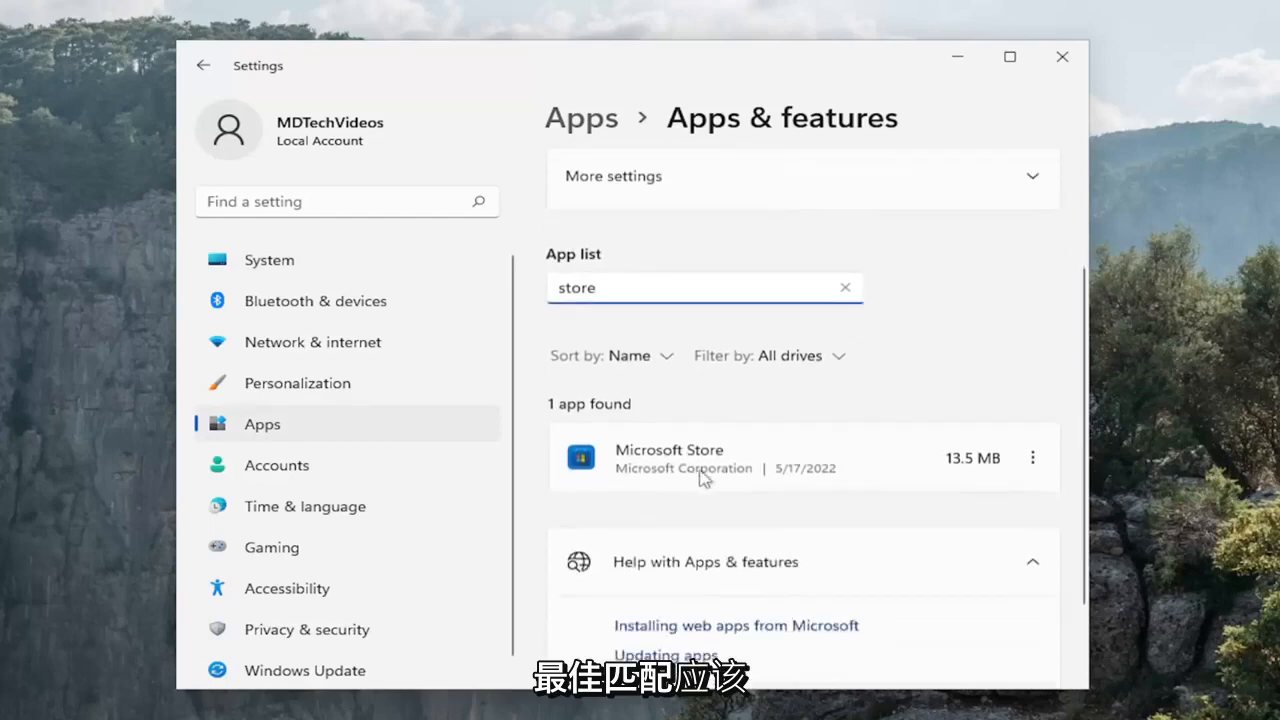
pyautogui.moveTo(1036, 462)
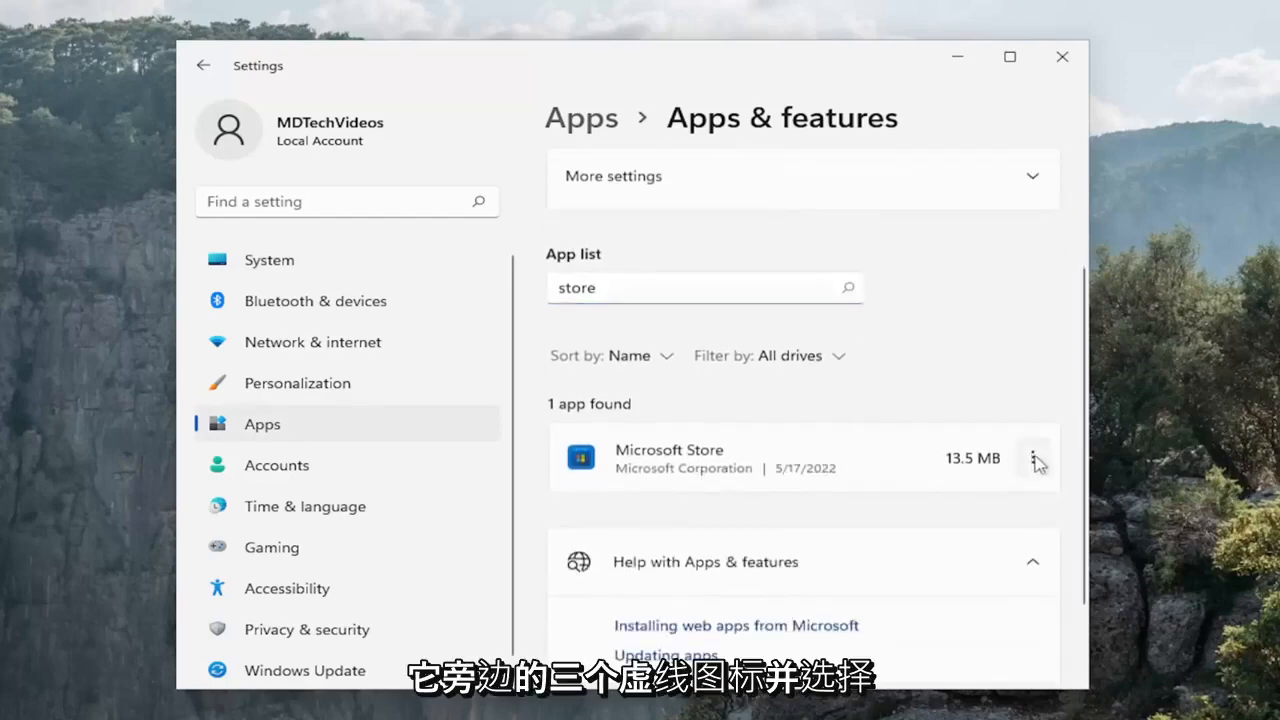
pyautogui.click(1033, 458)
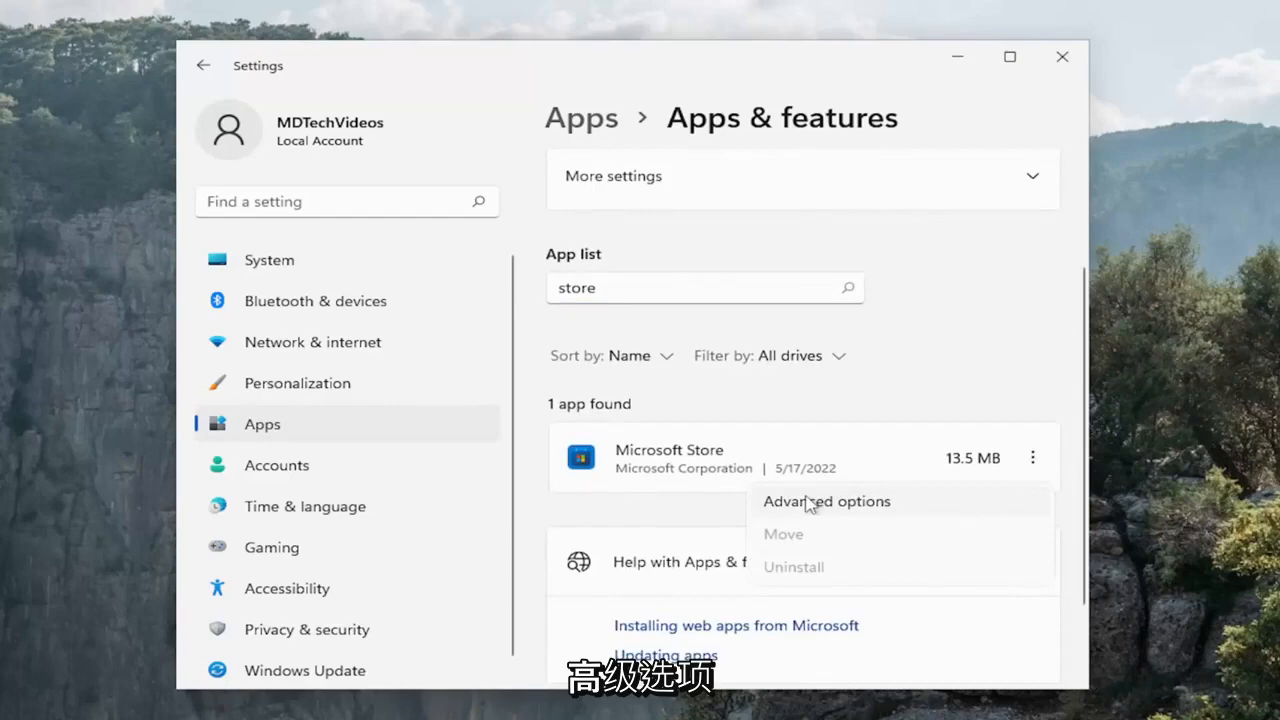
pyautogui.click(826, 501)
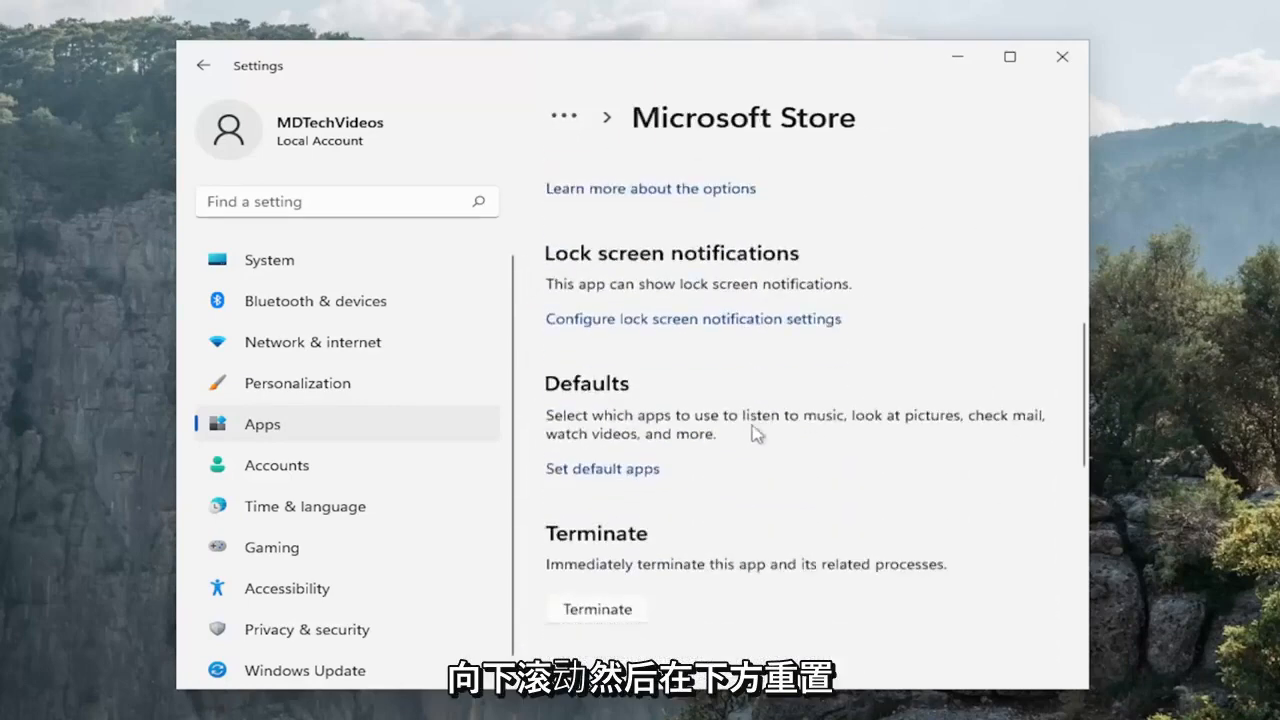
# - Repair the Microsoft Store app, then start resetting its data
pyautogui.scroll(-3)
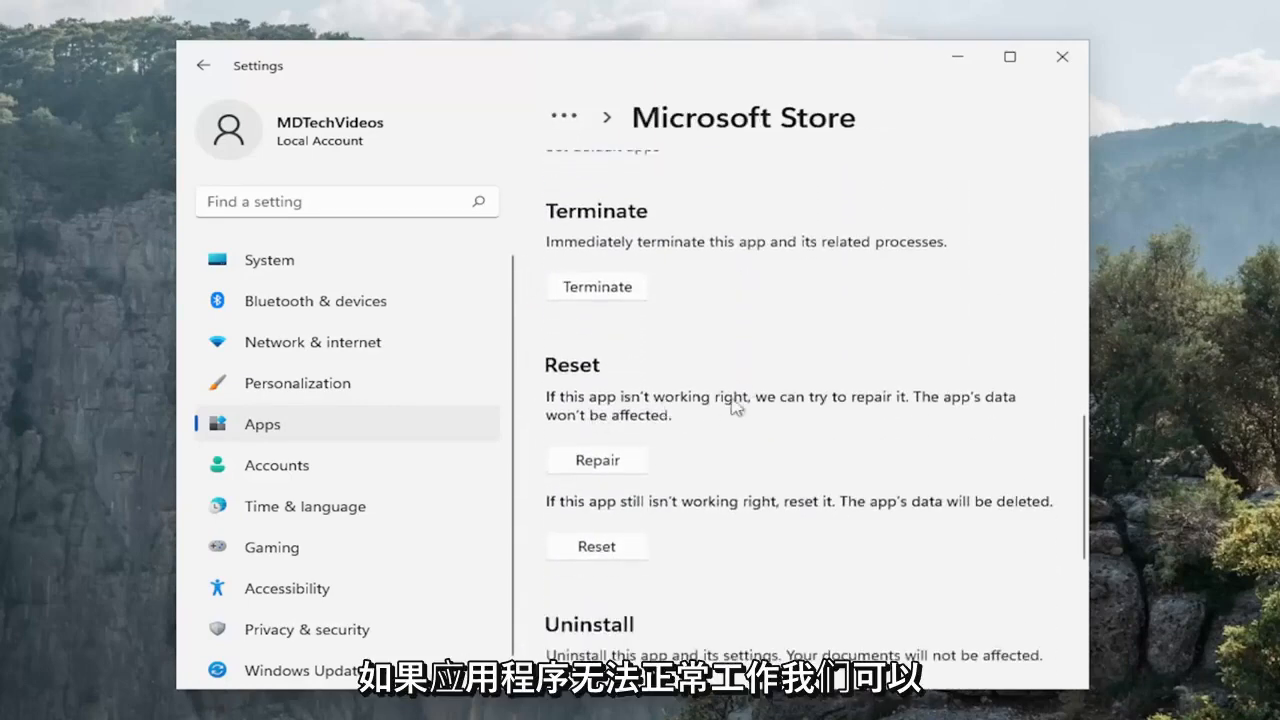
pyautogui.moveTo(765, 425)
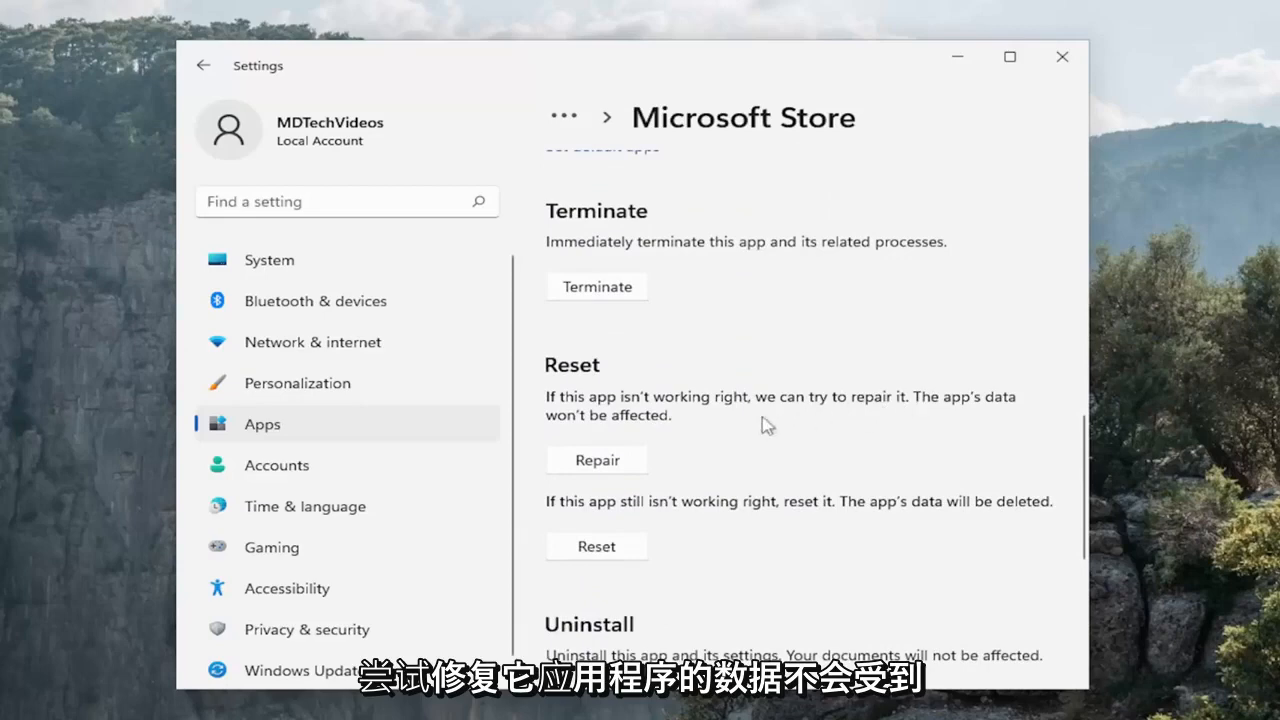
pyautogui.click(596, 459)
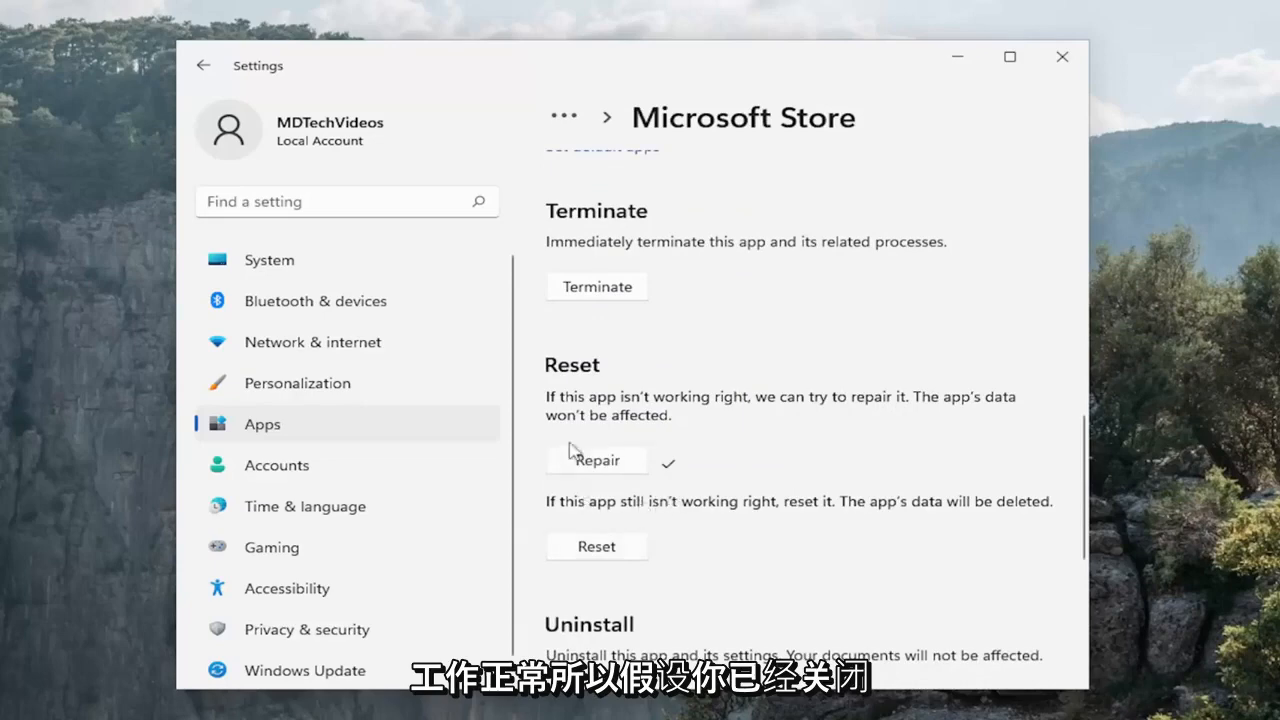
pyautogui.moveTo(637, 475)
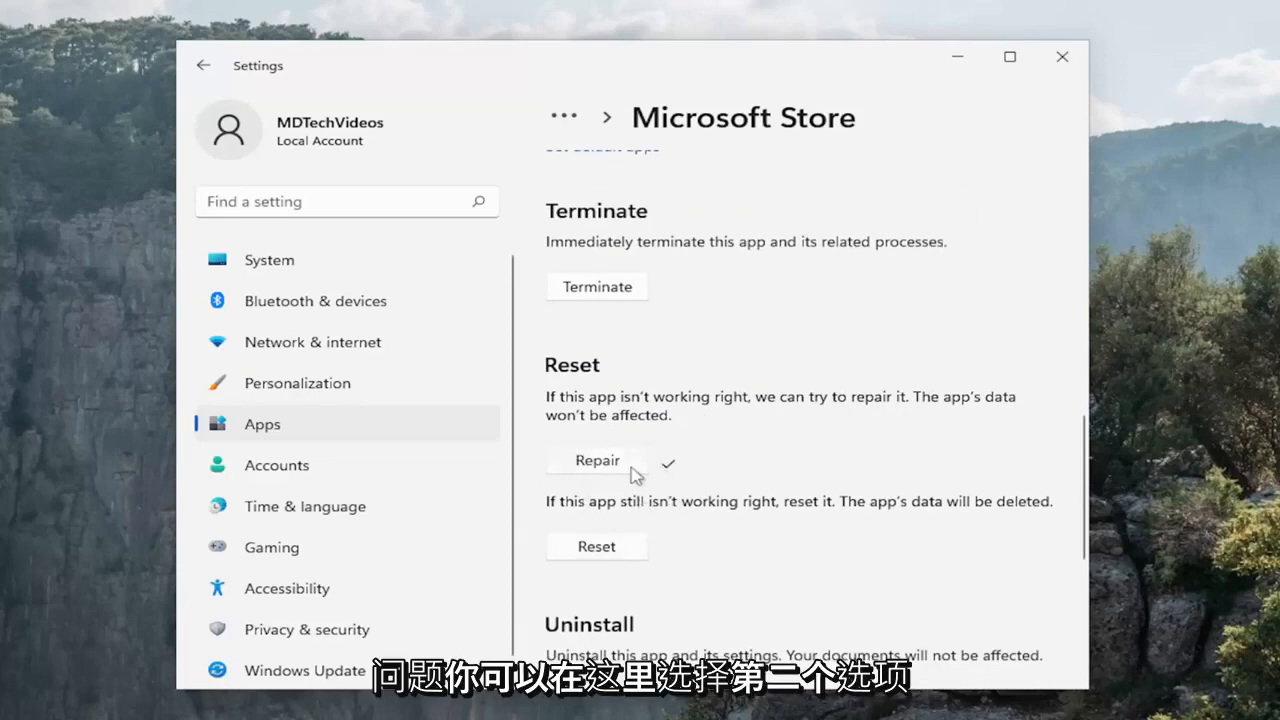
pyautogui.moveTo(565, 513)
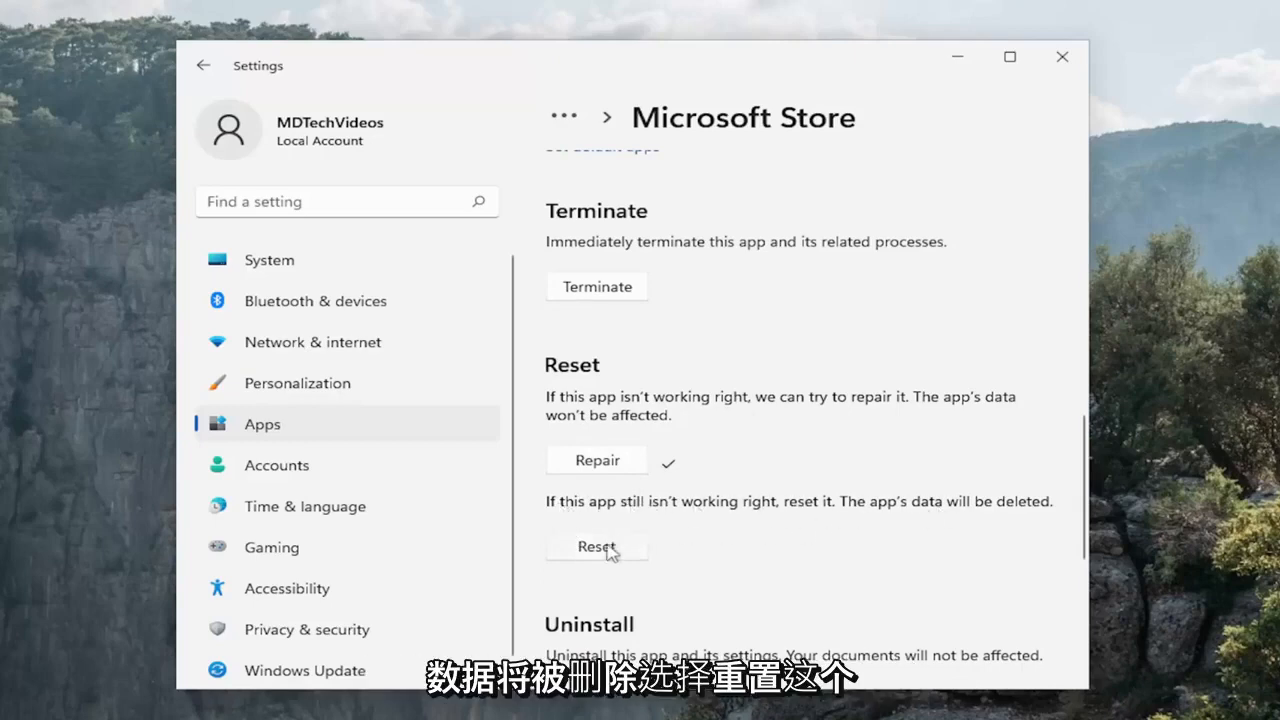
pyautogui.click(596, 546)
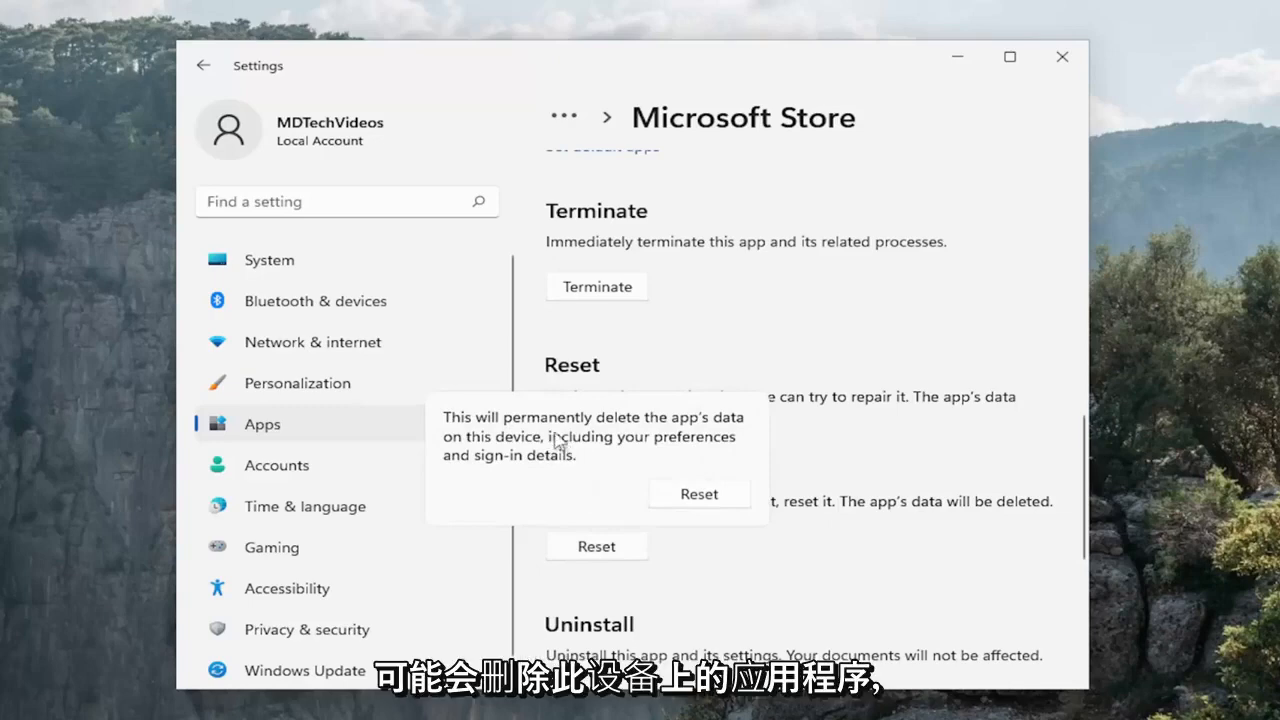
pyautogui.moveTo(660, 465)
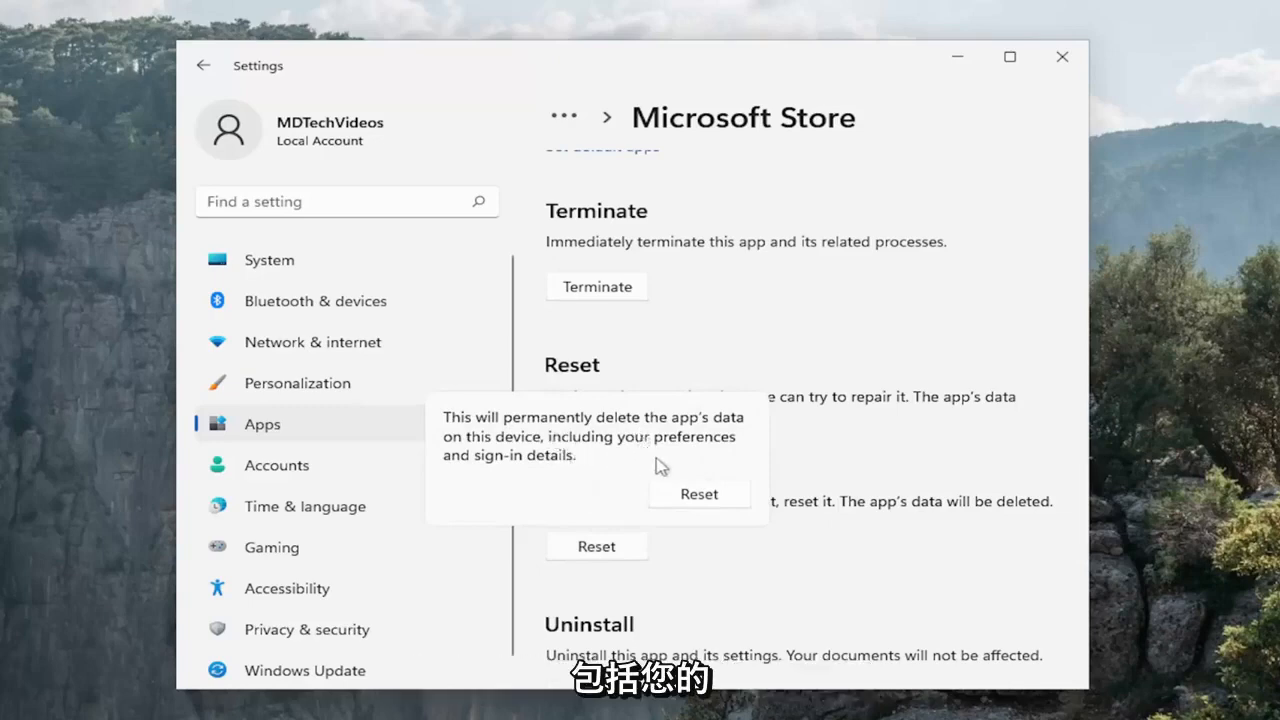
pyautogui.moveTo(665, 475)
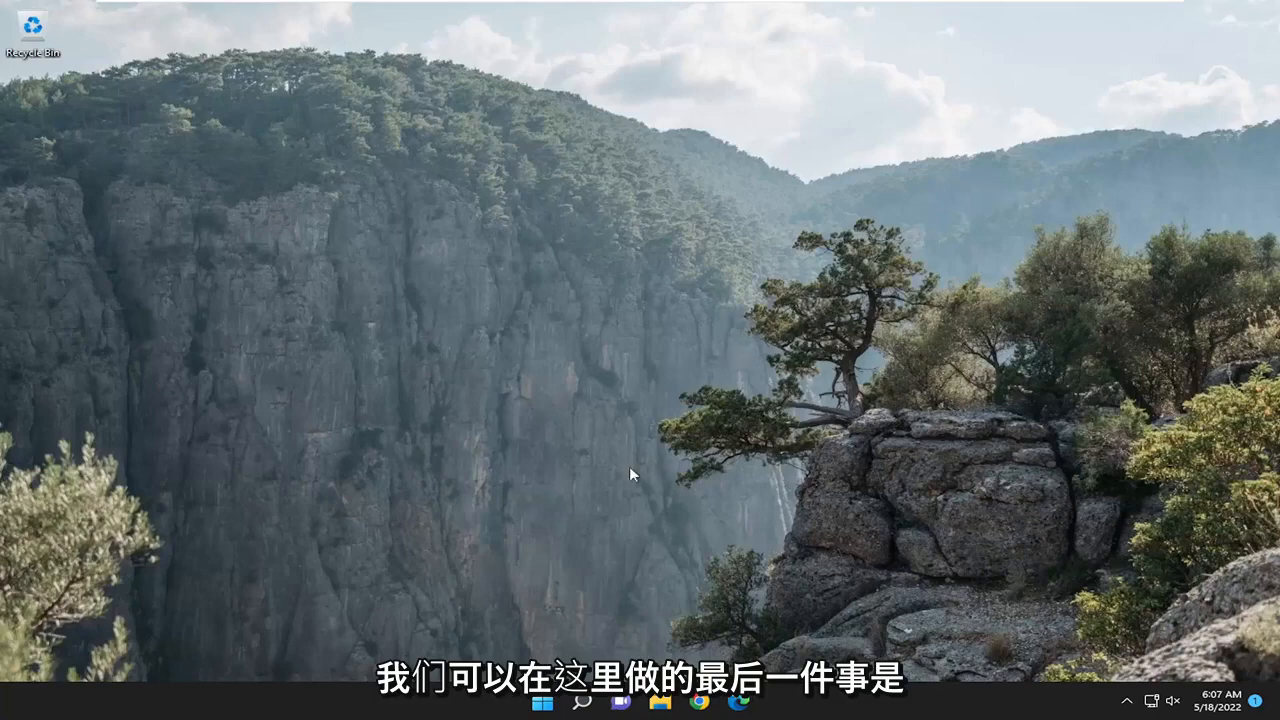
# - Launch Command Prompt as administrator from a 'cmd' search, approving UAC
pyautogui.click(542, 700)
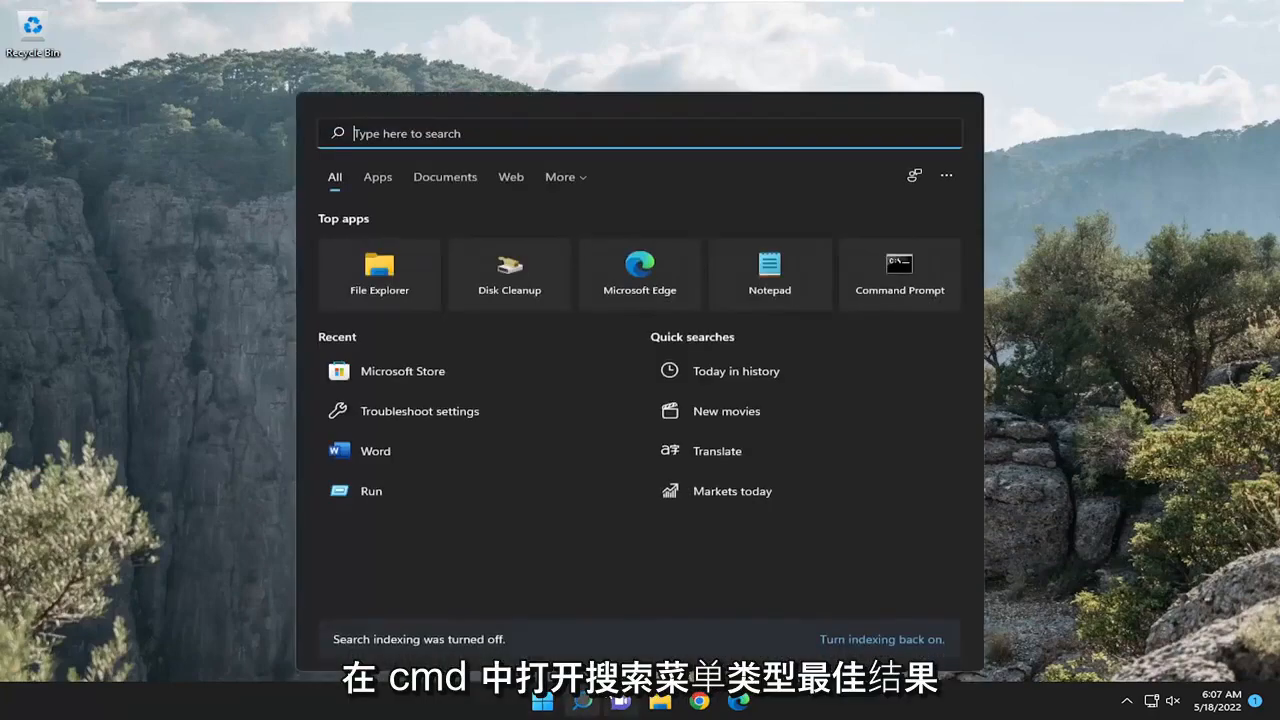
pyautogui.write('cmd')
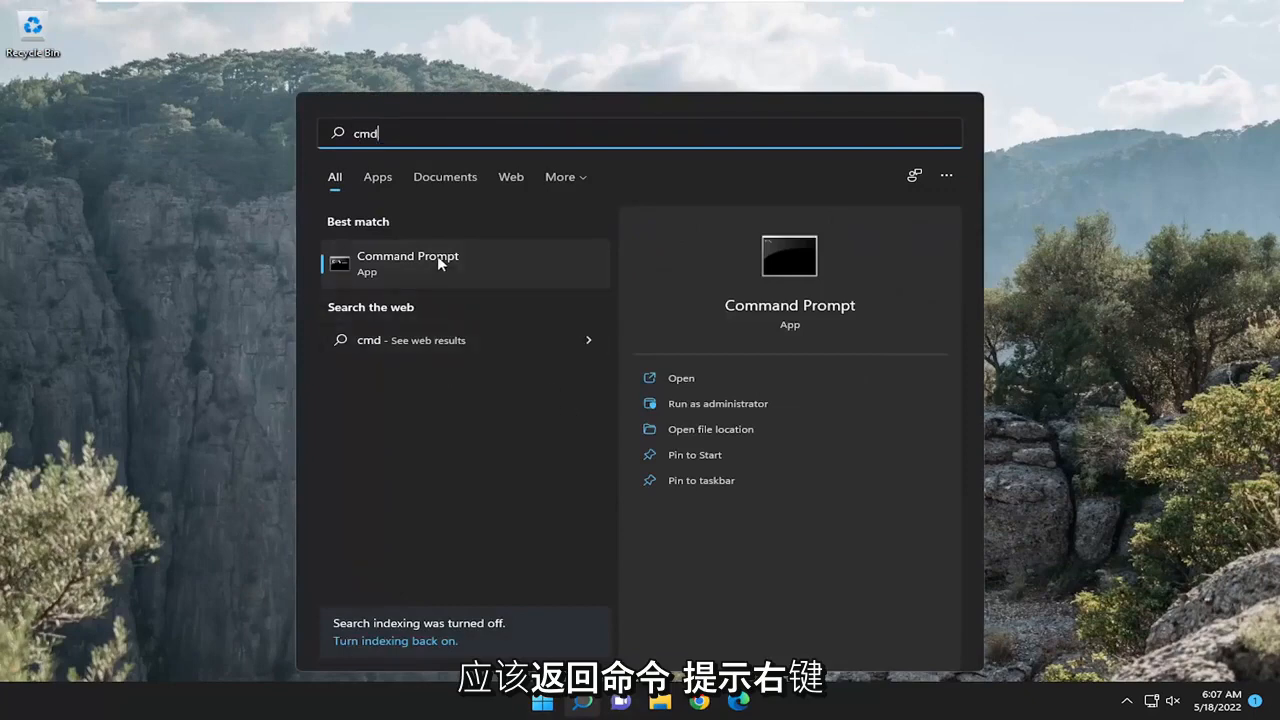
pyautogui.rightClick(407, 262)
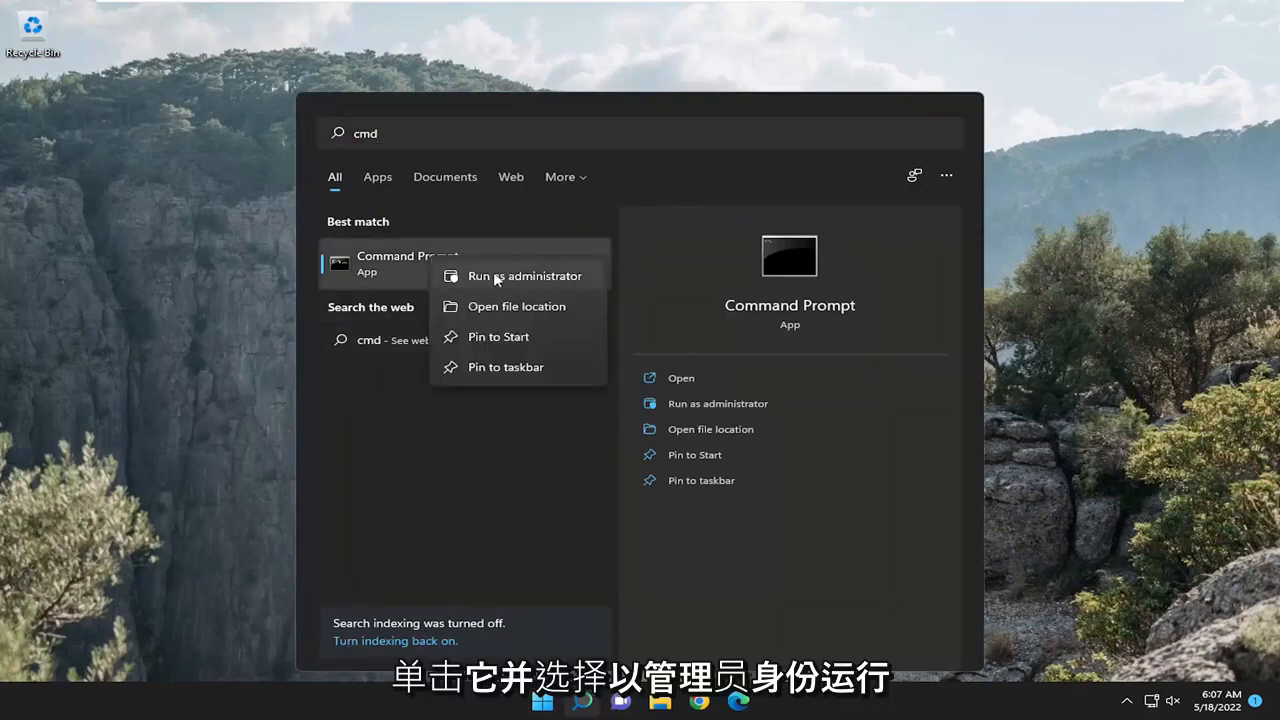
pyautogui.click(525, 275)
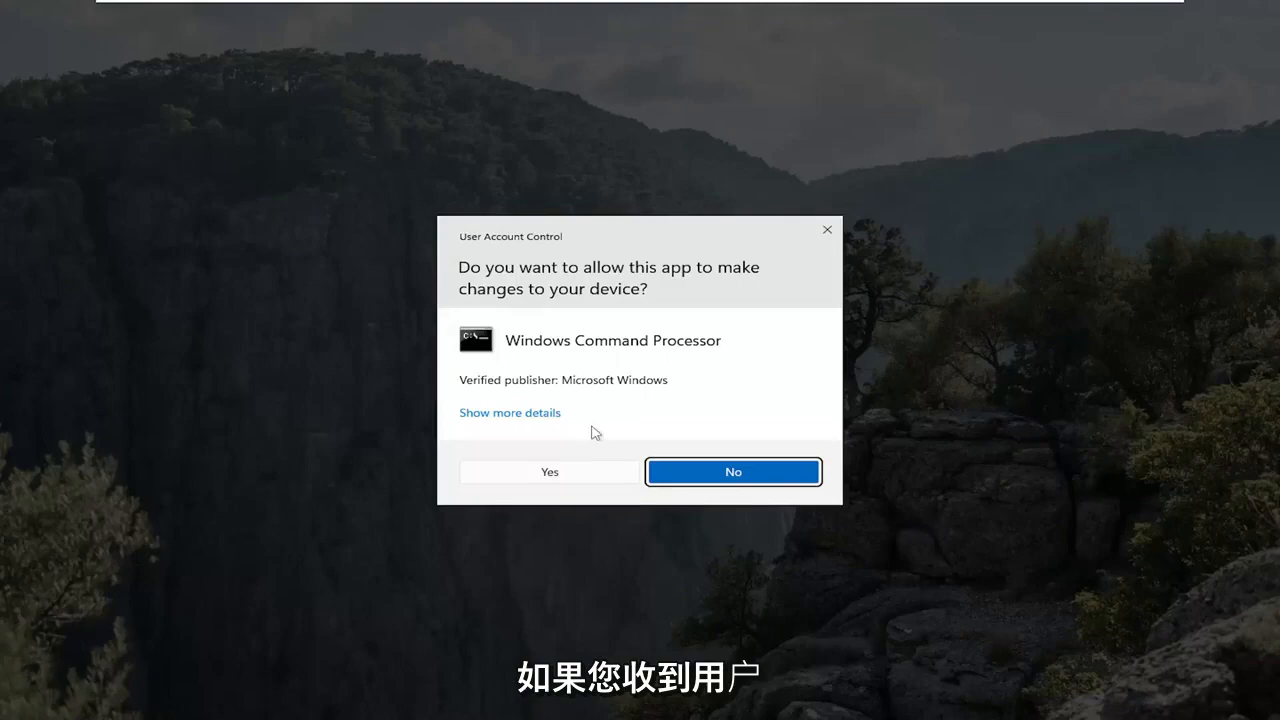
pyautogui.click(548, 471)
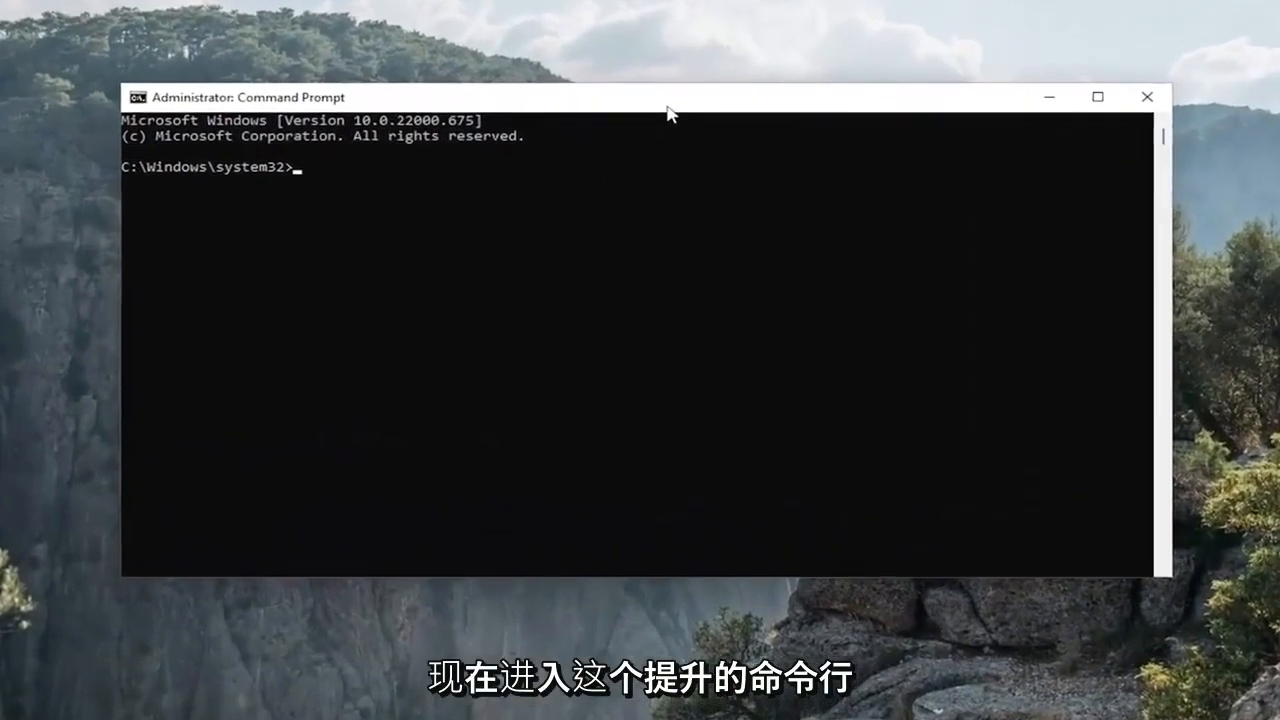
# - Run sfc /scannow to completion with no integrity violations, then close Command Prompt
pyautogui.write('sfc')
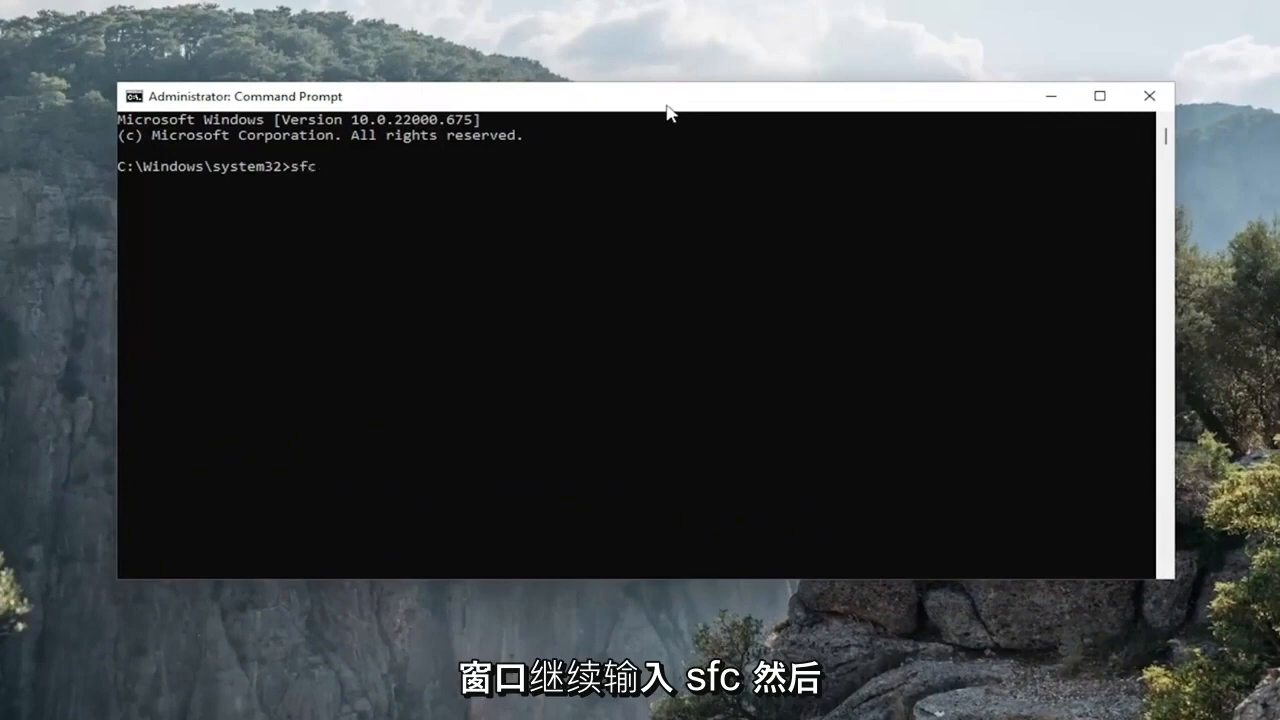
pyautogui.write('/scan')
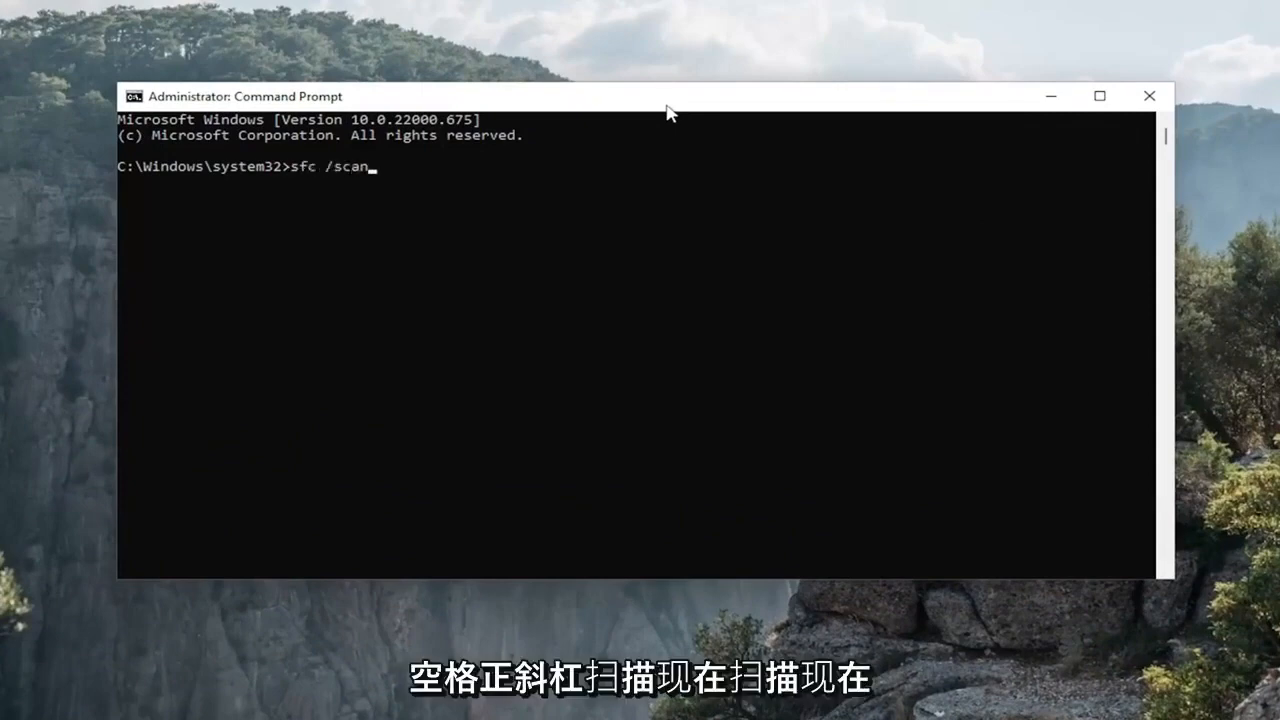
pyautogui.write('now')
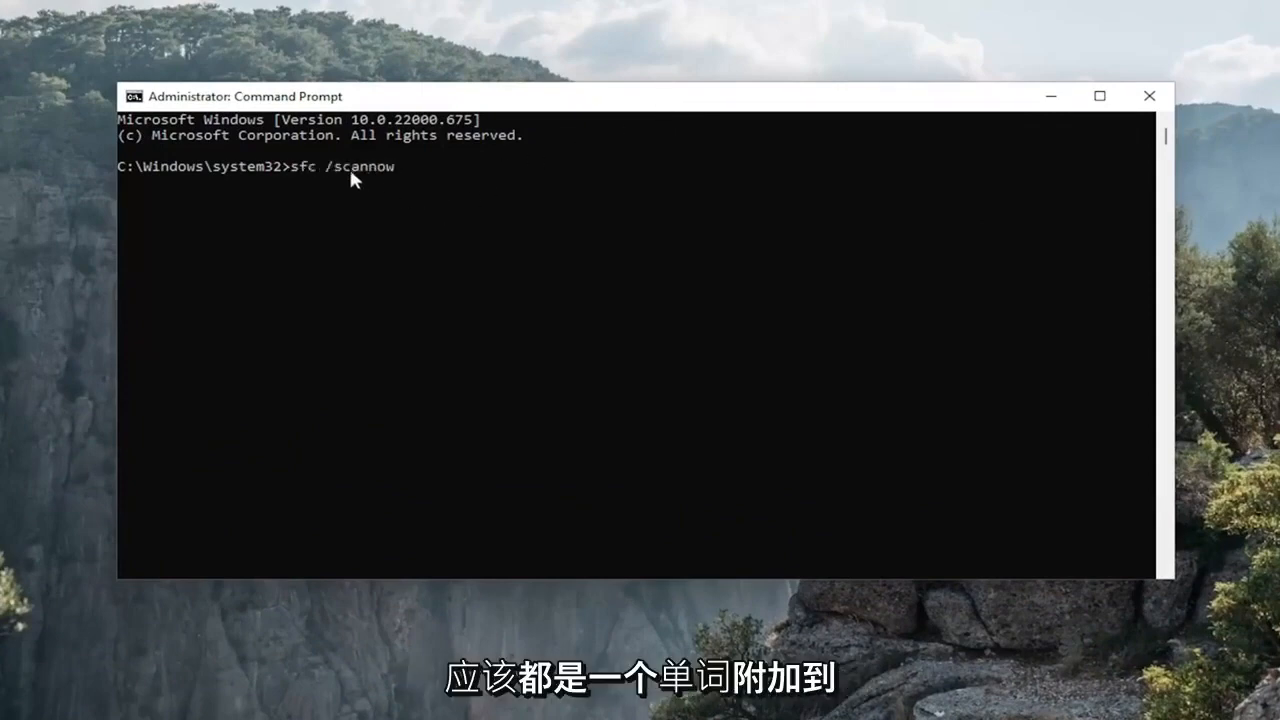
pyautogui.moveTo(350, 224)
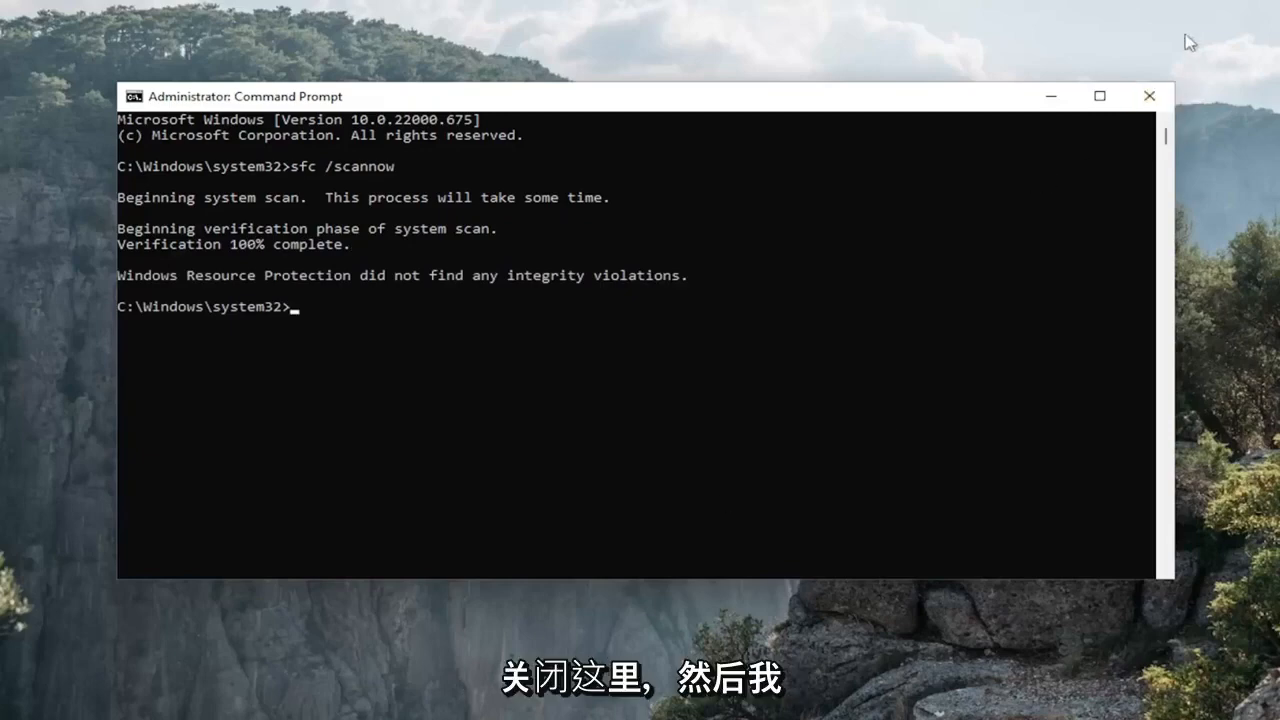
pyautogui.click(1149, 95)
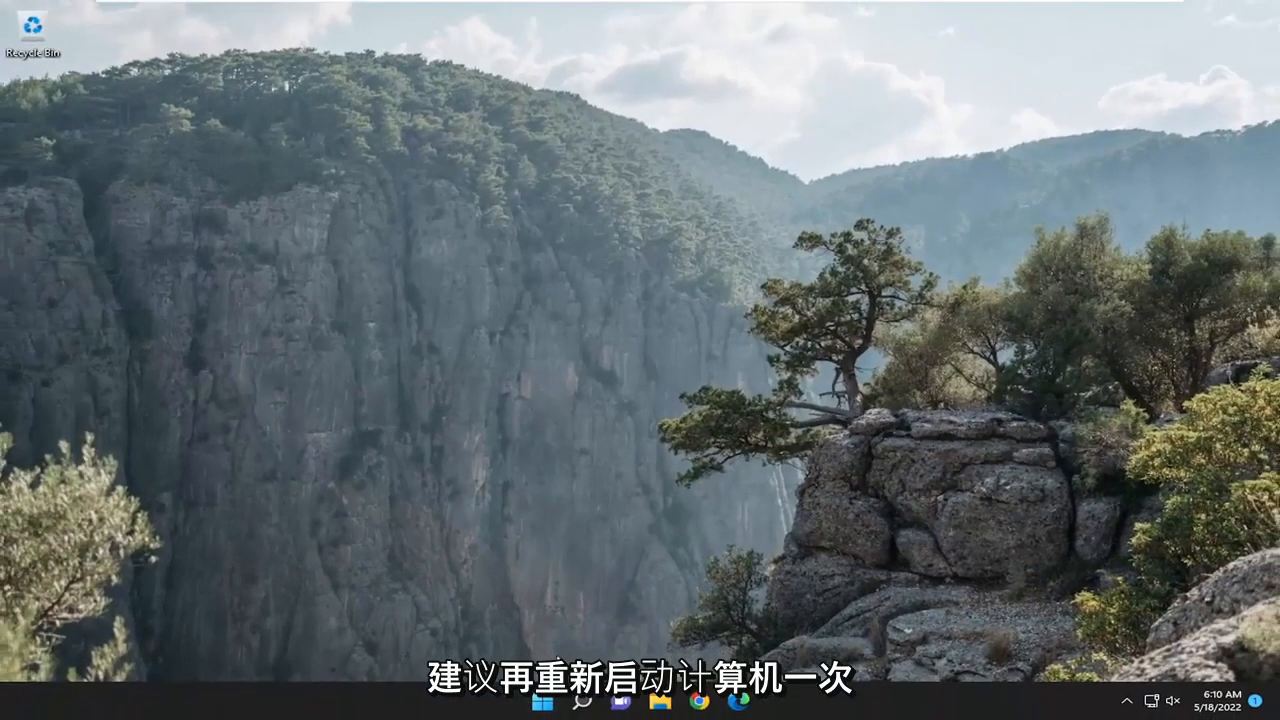
# - Restart the computer from the Start button's right-click menu
pyautogui.rightClick(542, 700)
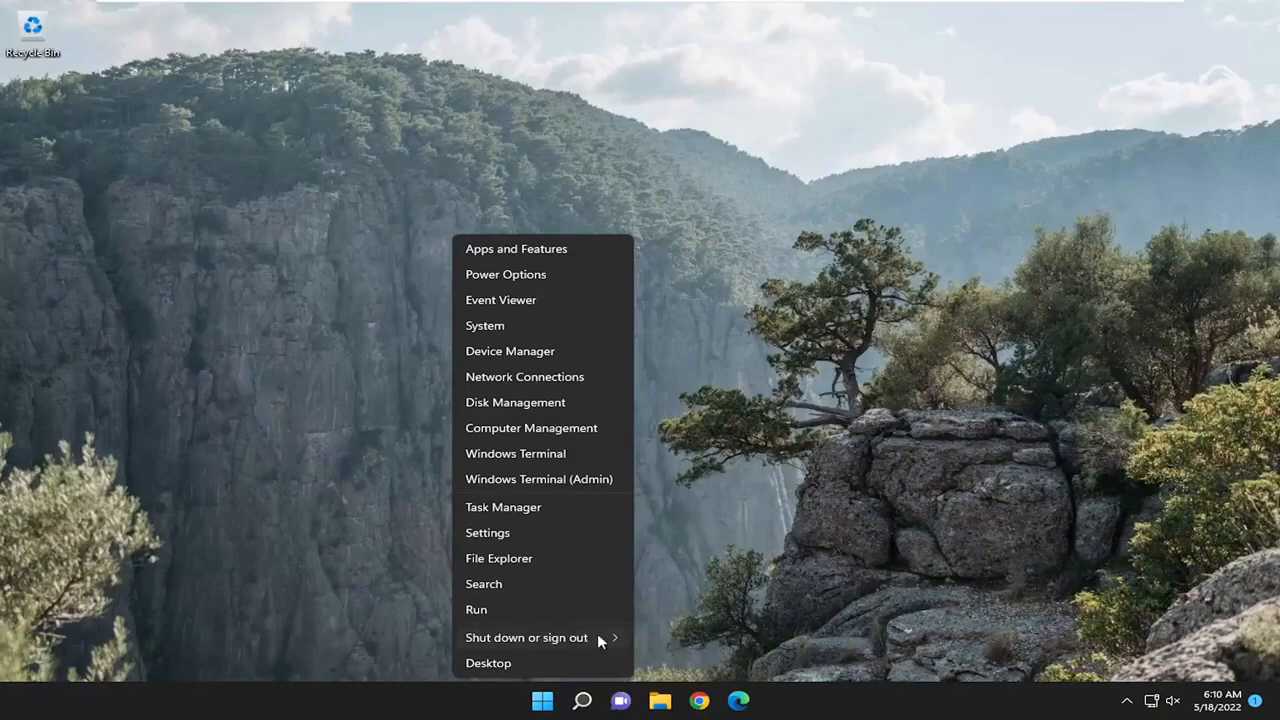
pyautogui.click(526, 637)
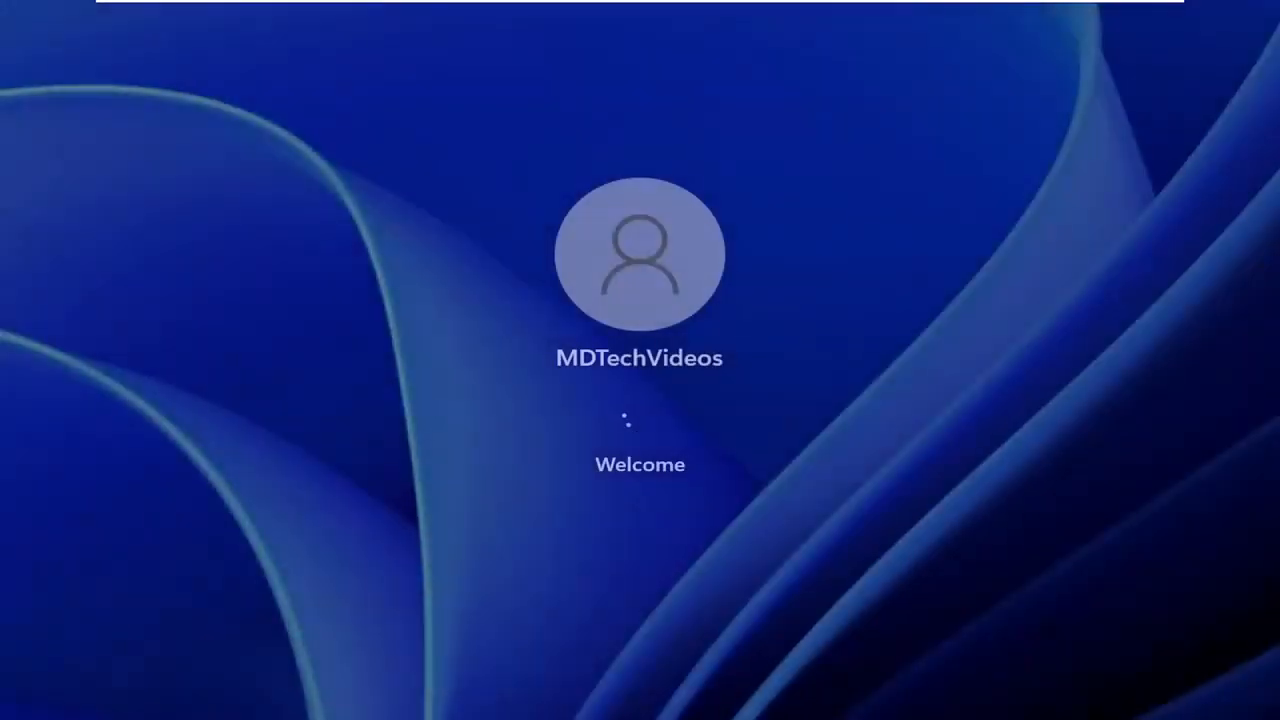